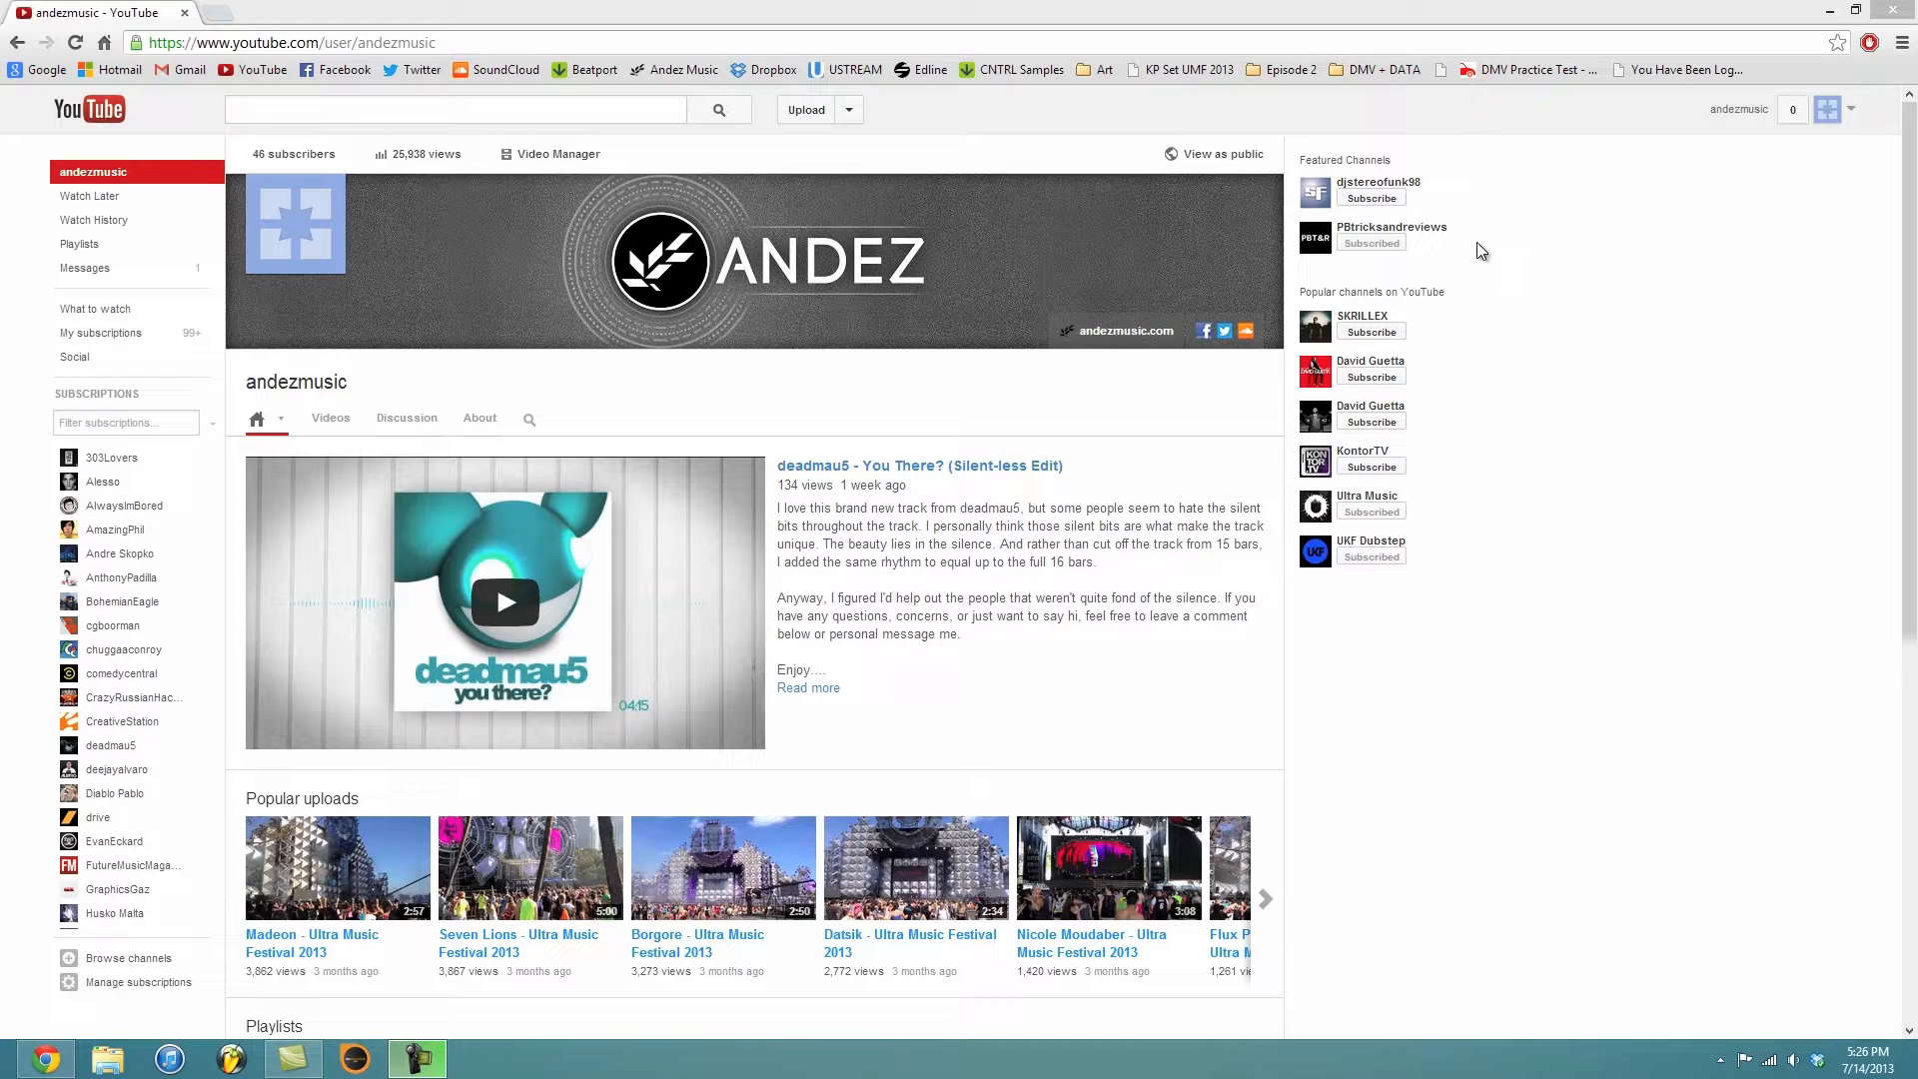
mouse_move(1517, 200)
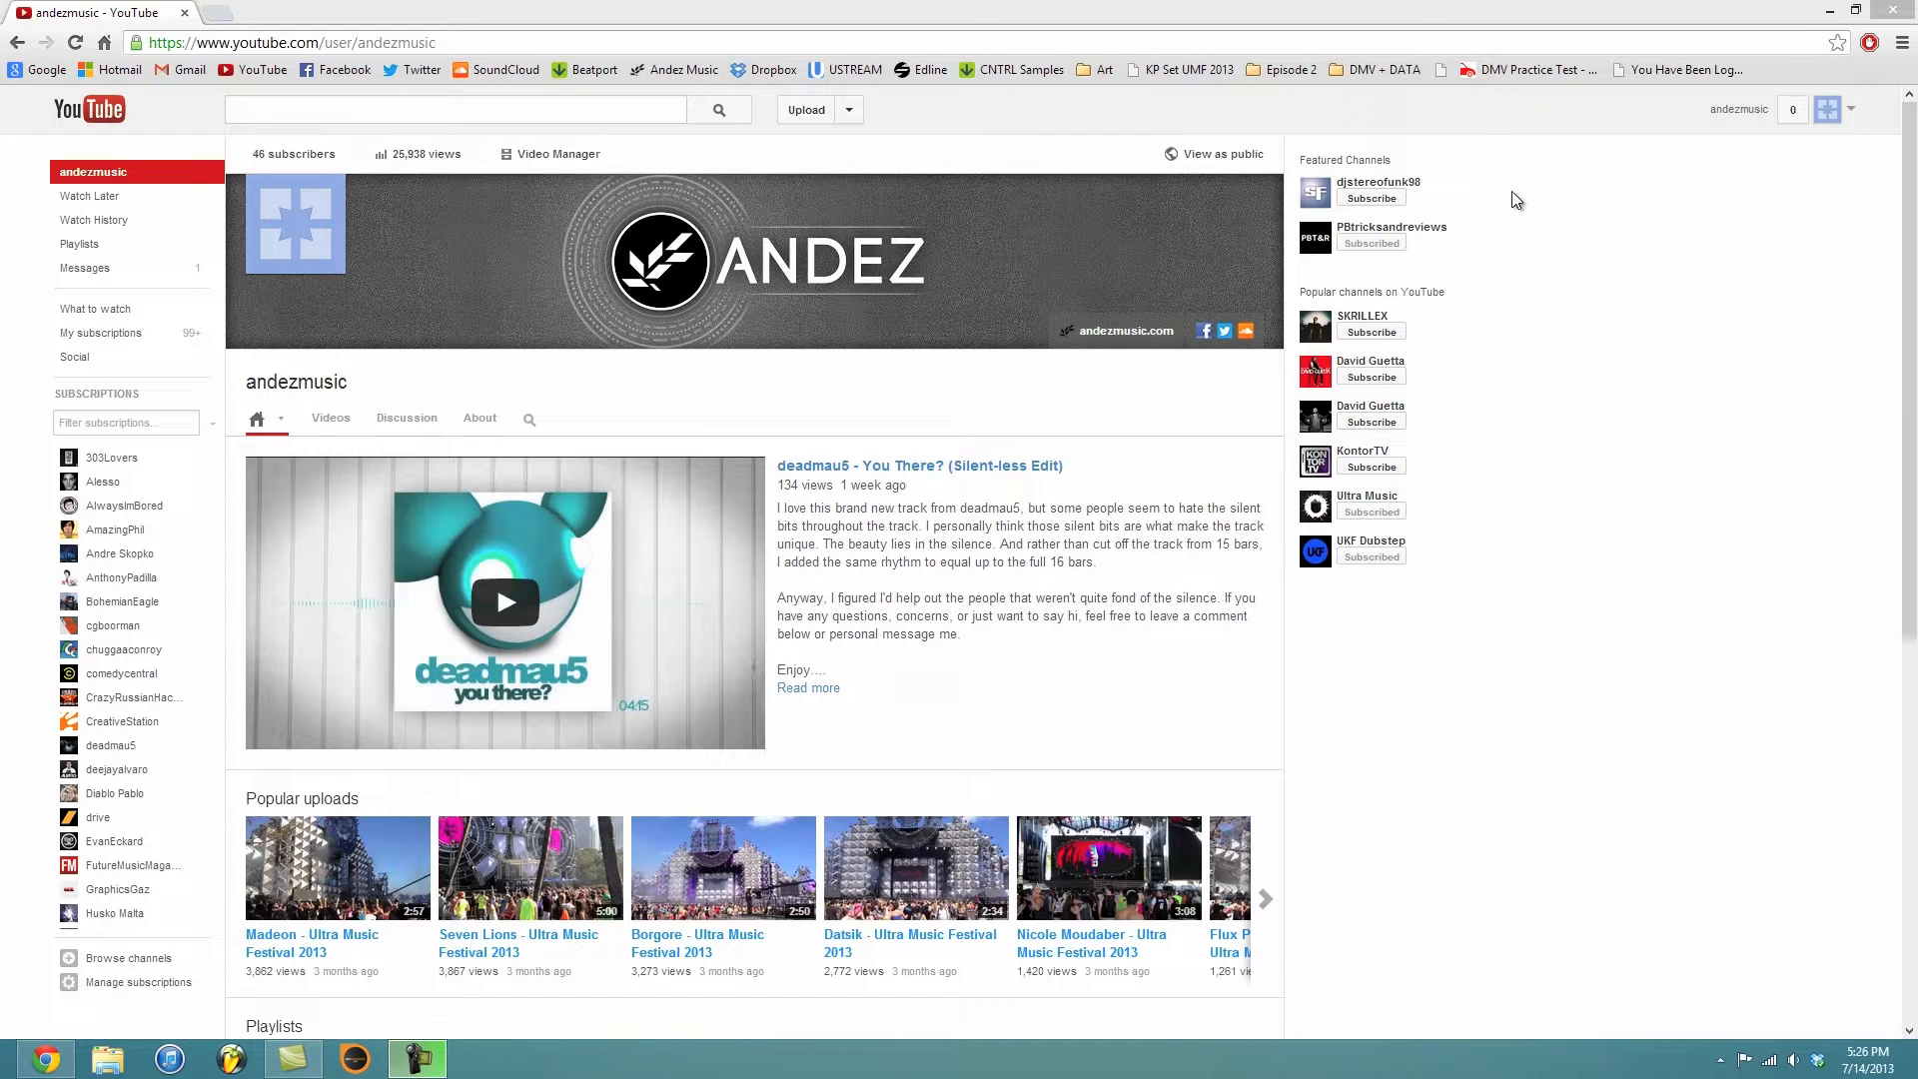
mouse_move(1473, 200)
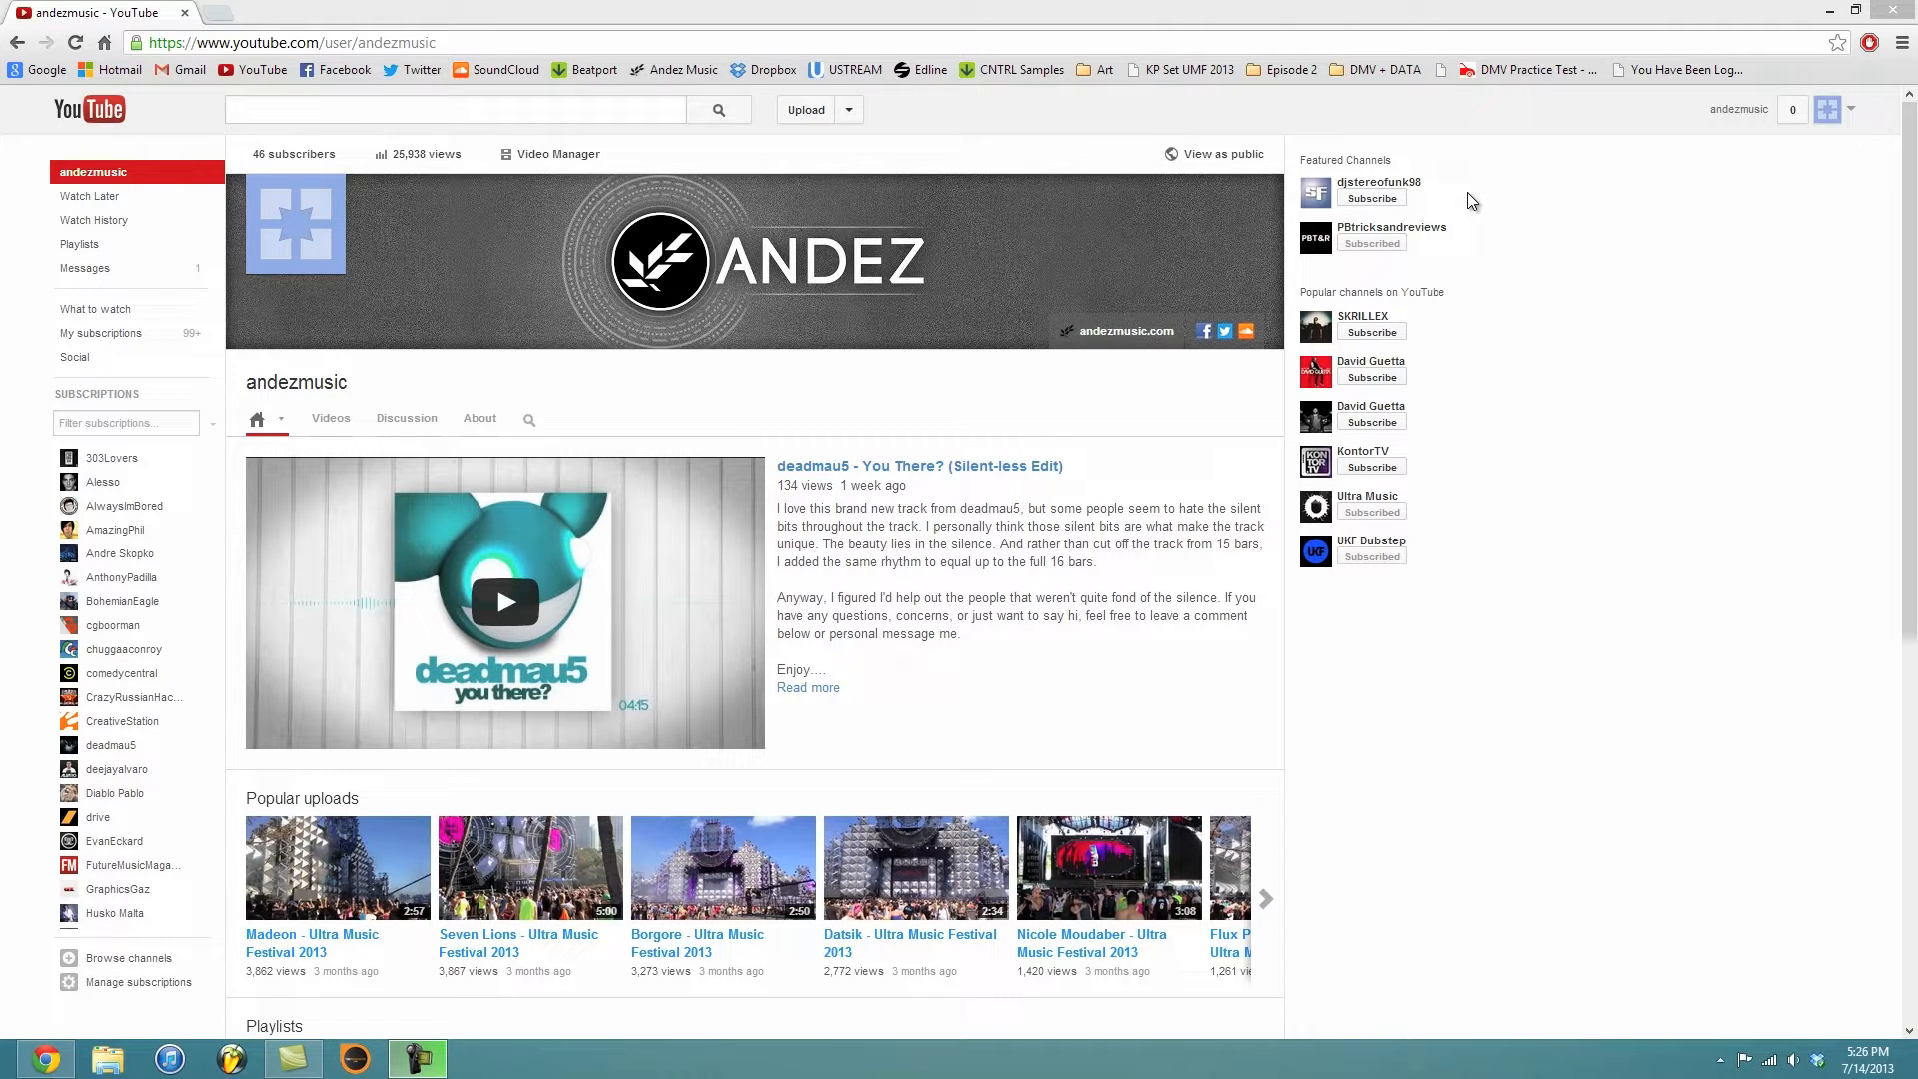
mouse_move(1464, 200)
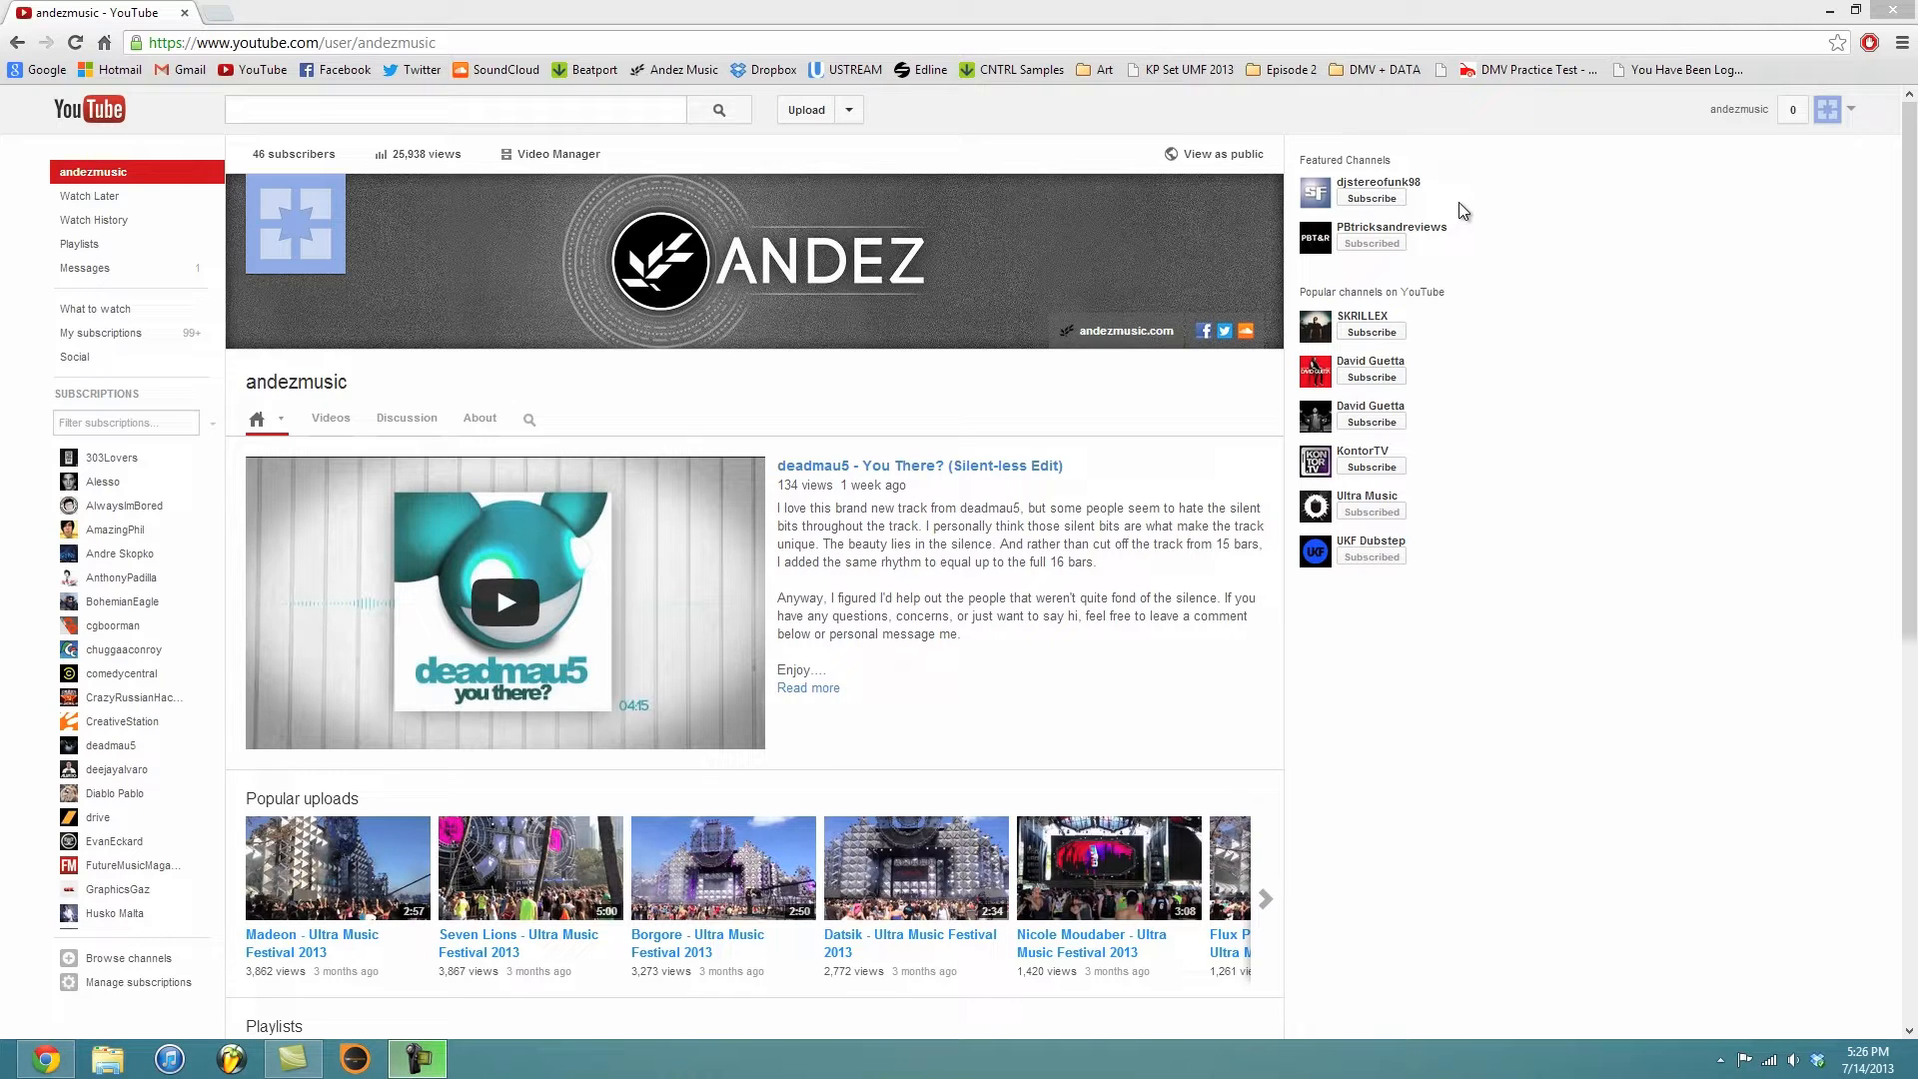
mouse_move(1658, 320)
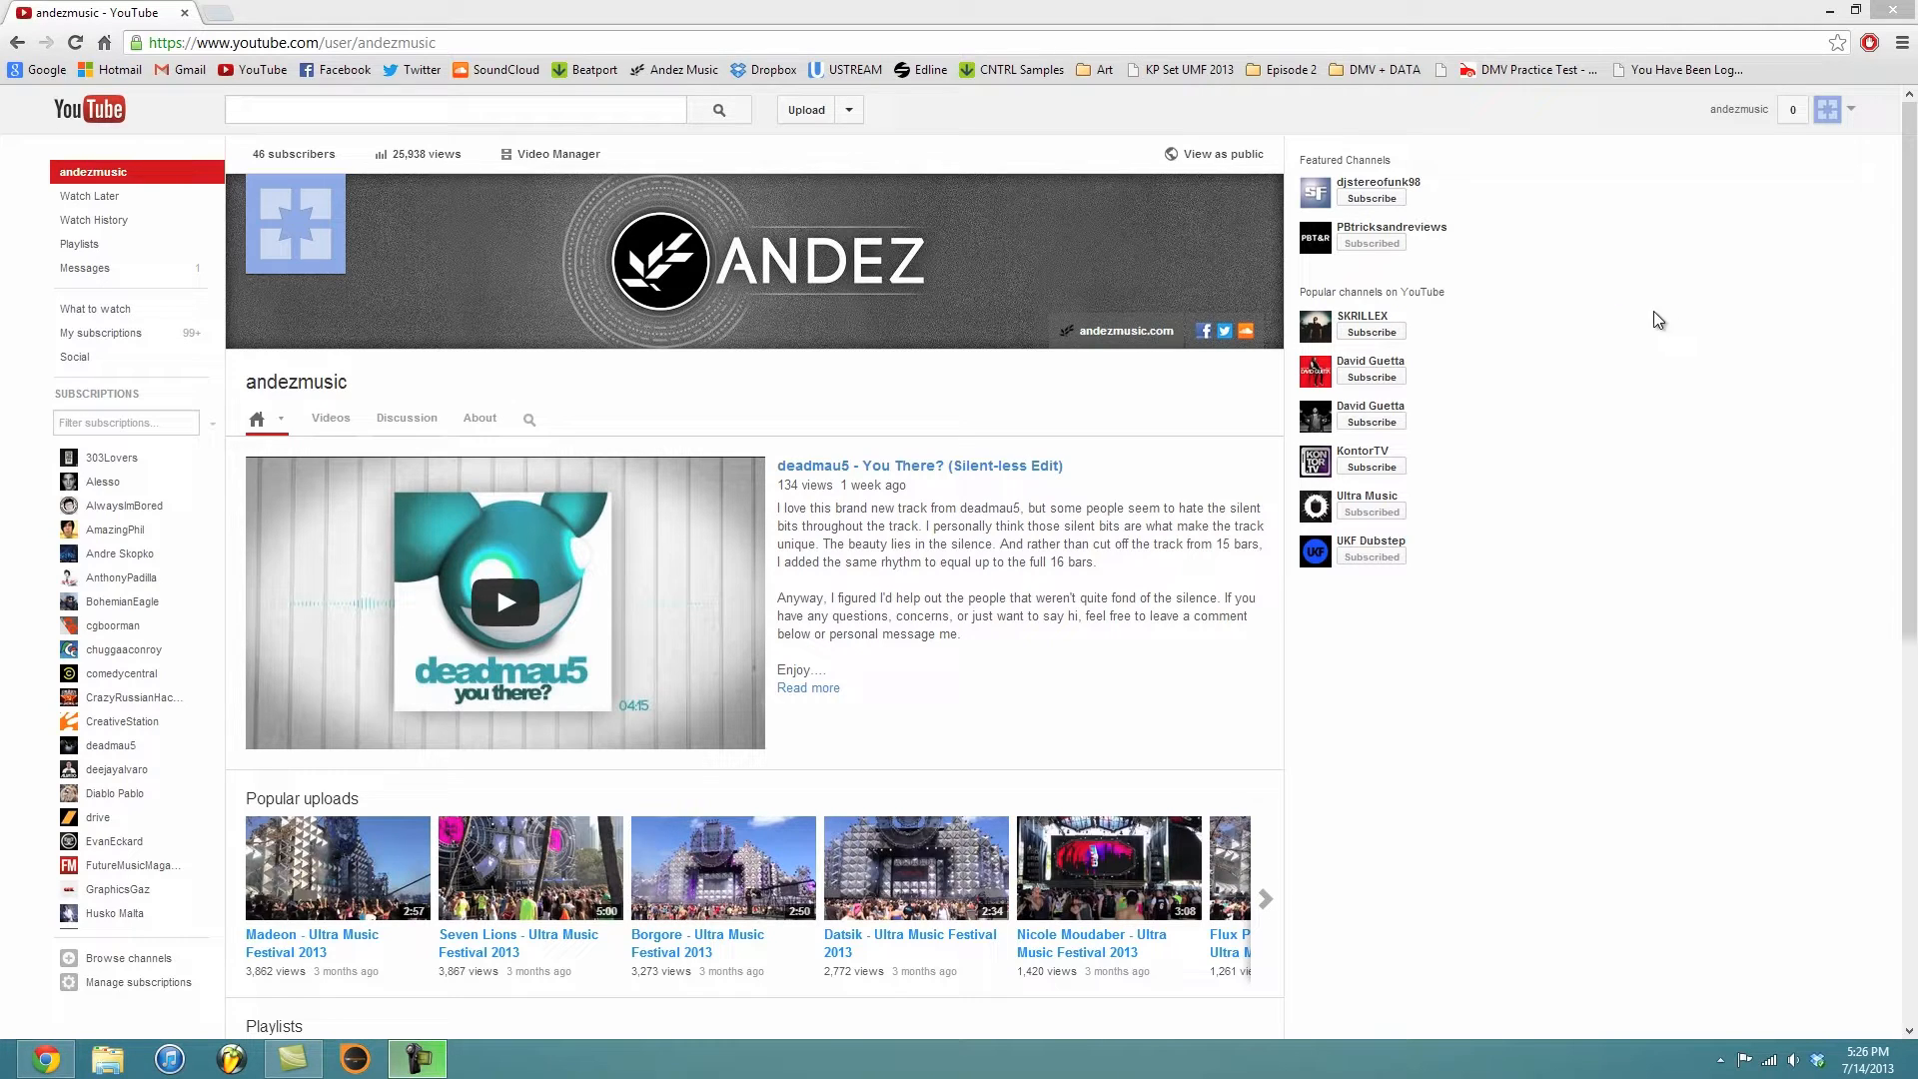
mouse_move(1614, 304)
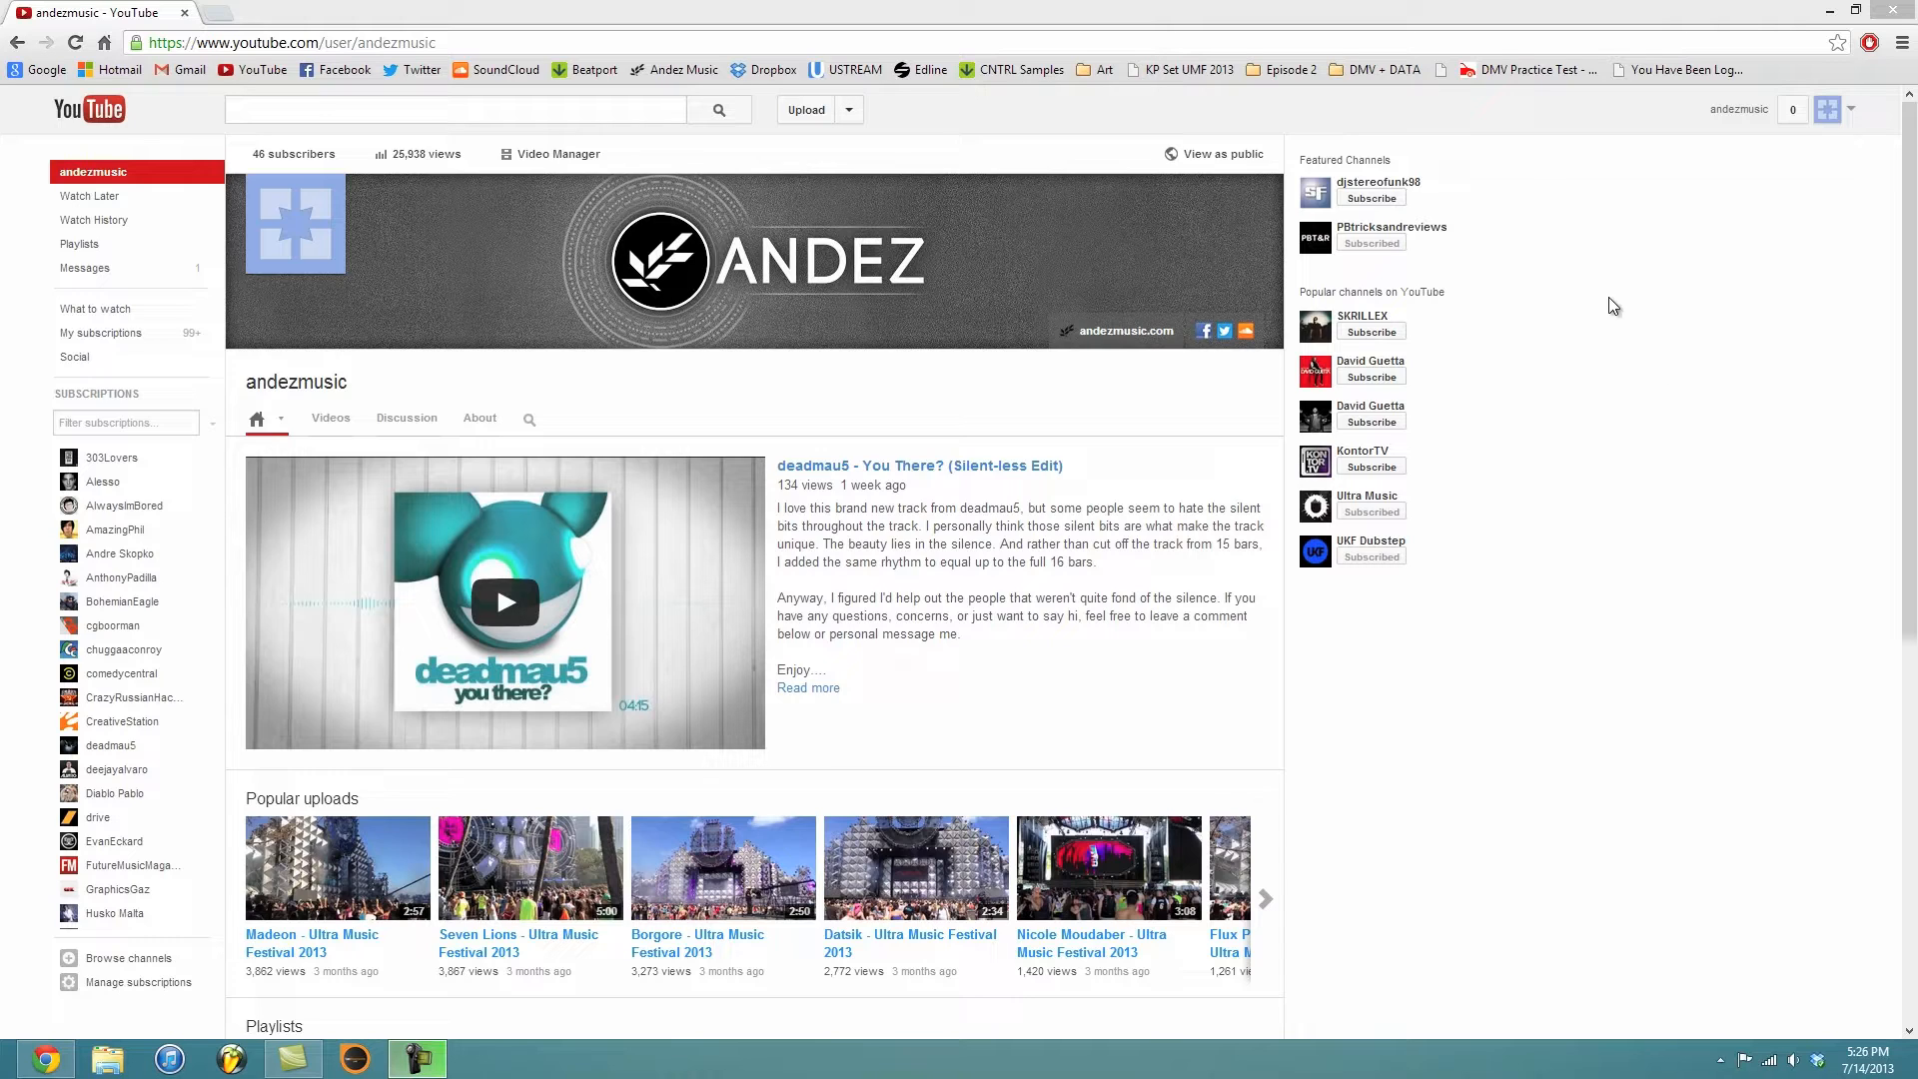
mouse_move(1521, 204)
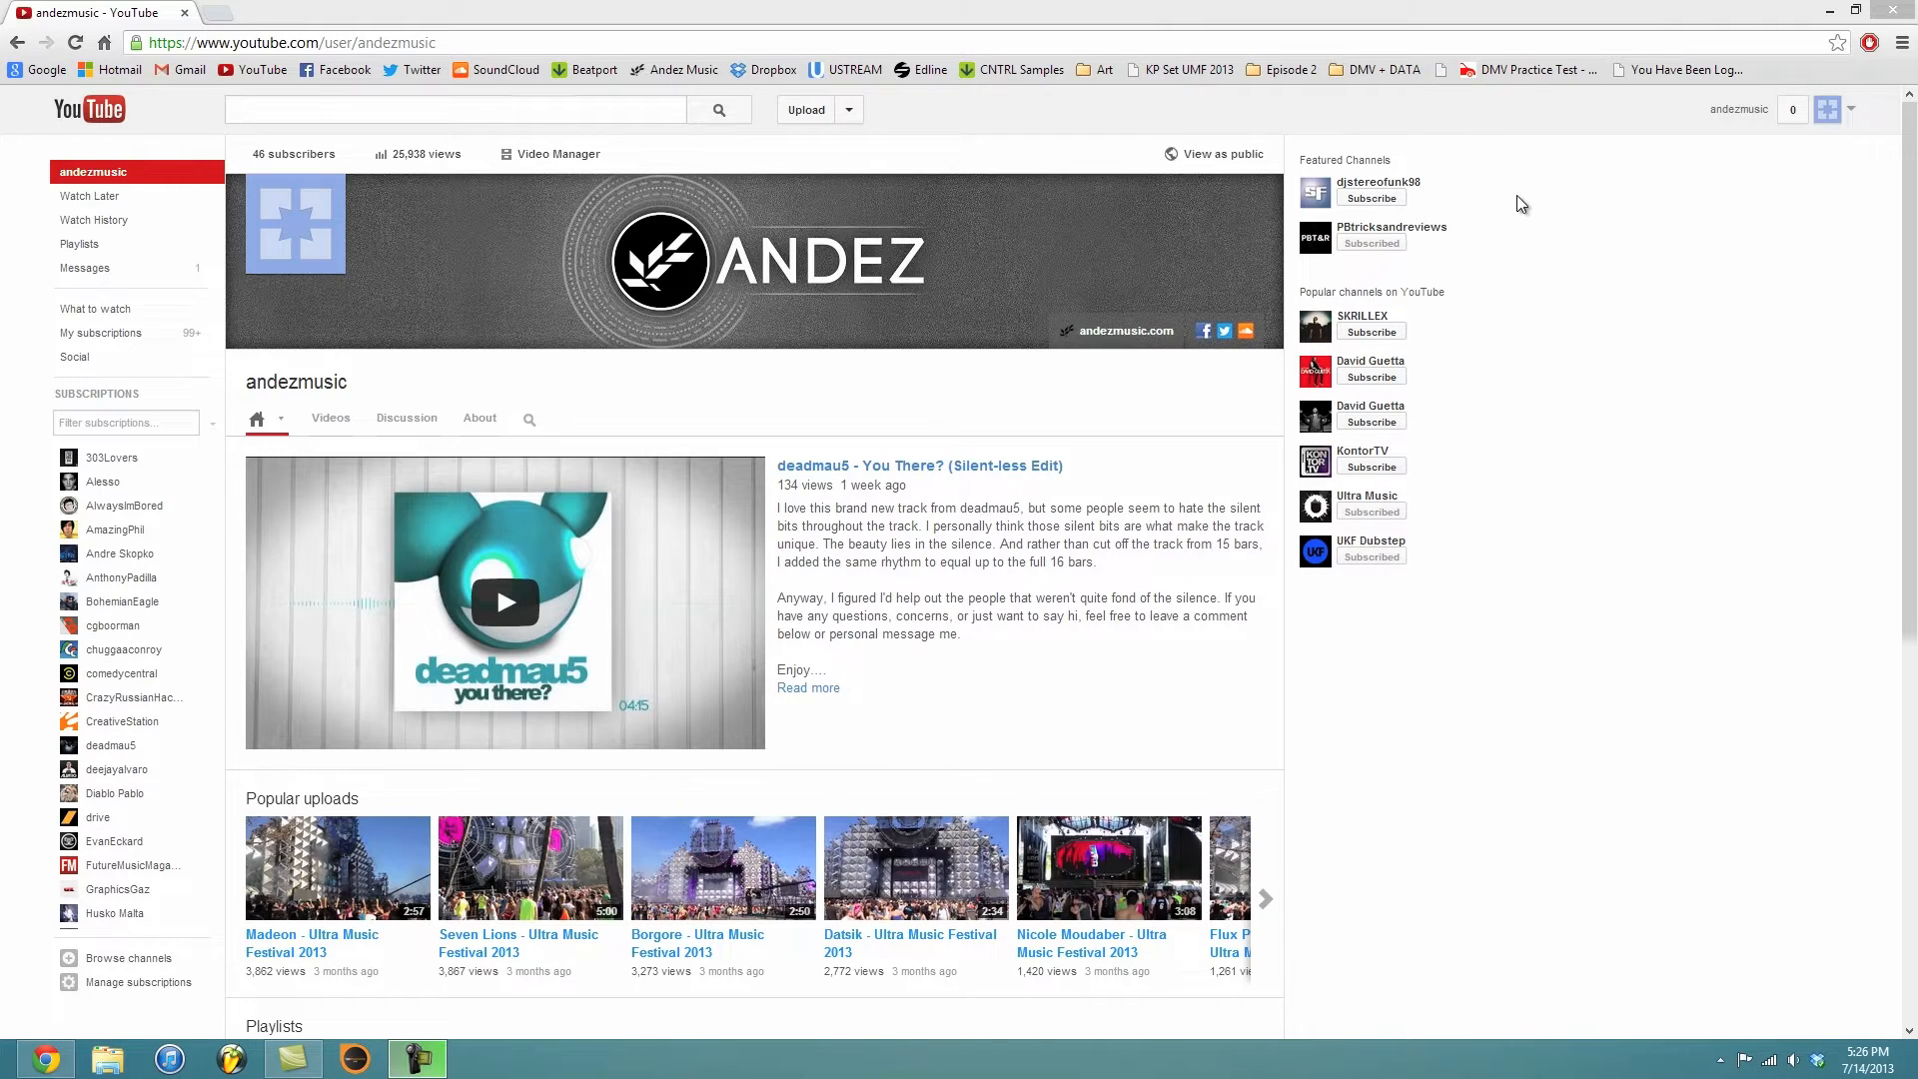
mouse_move(1528, 210)
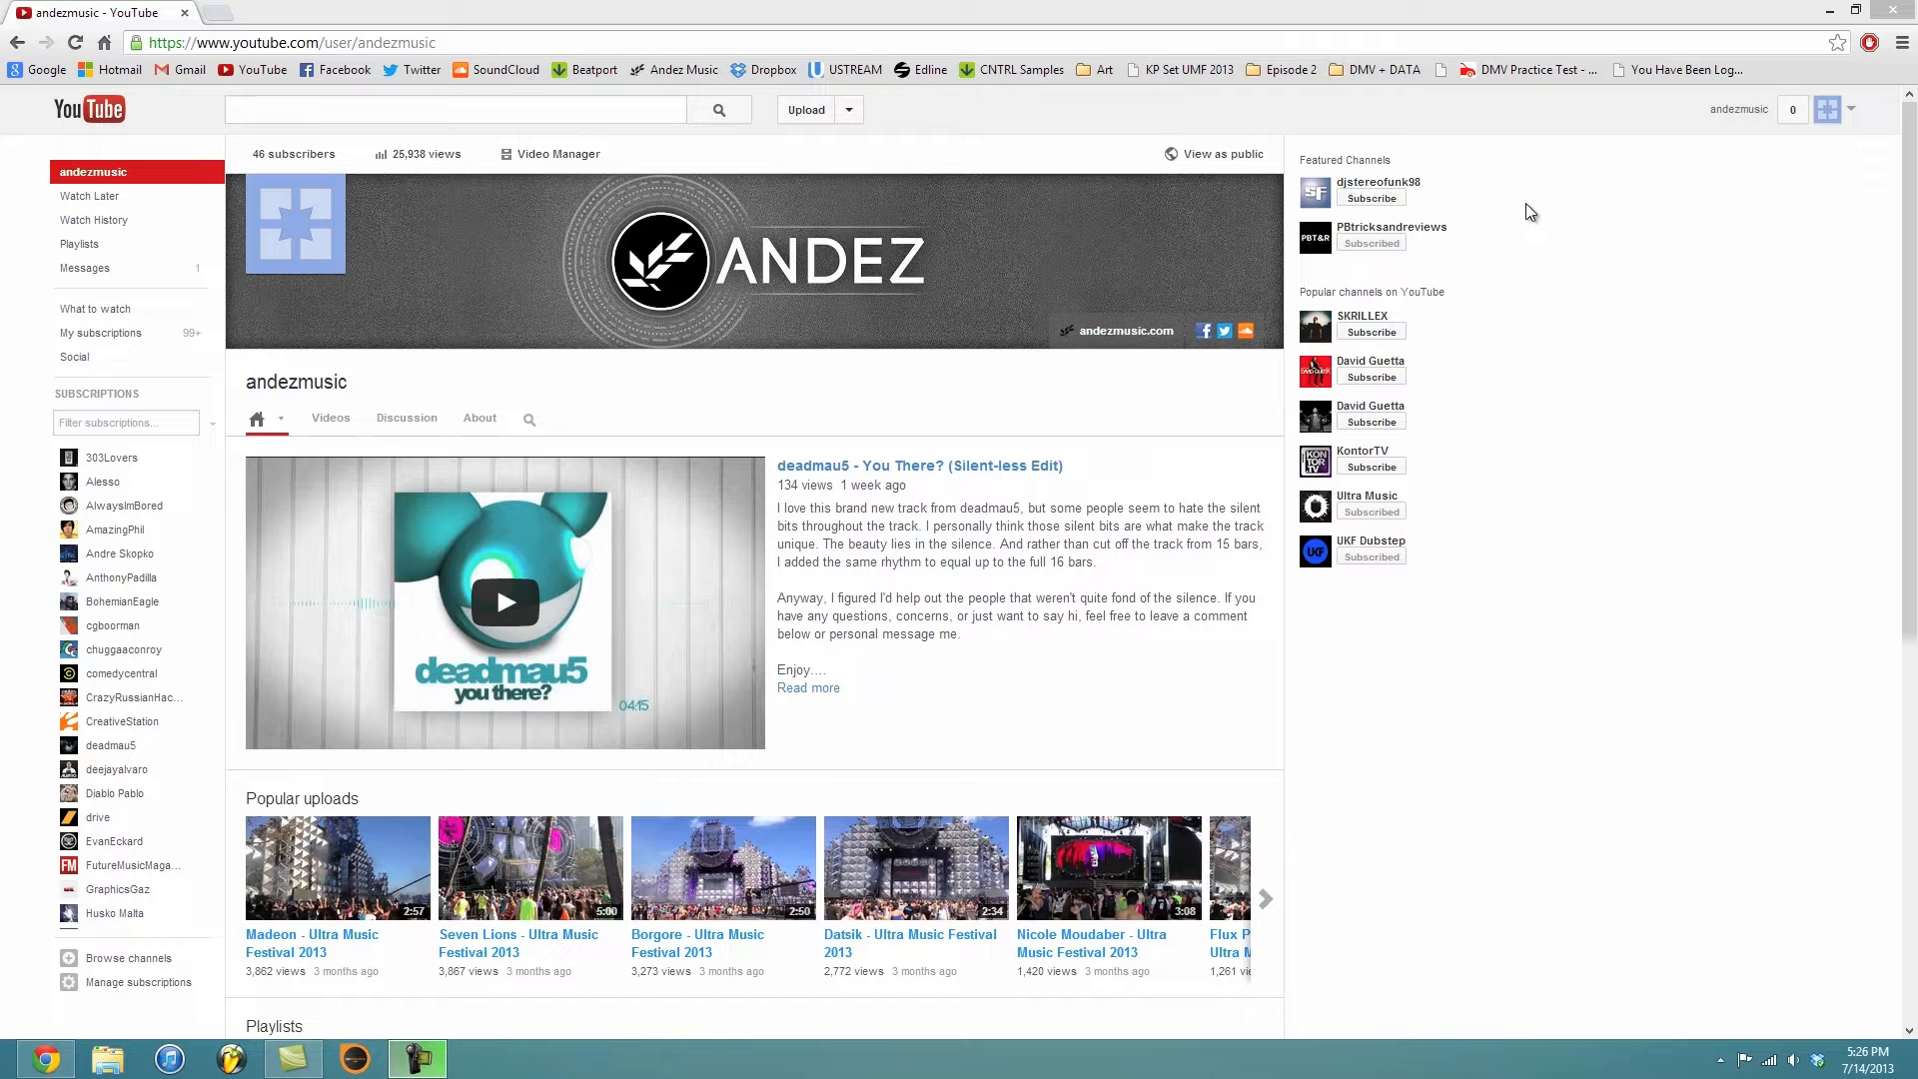
mouse_move(1660, 221)
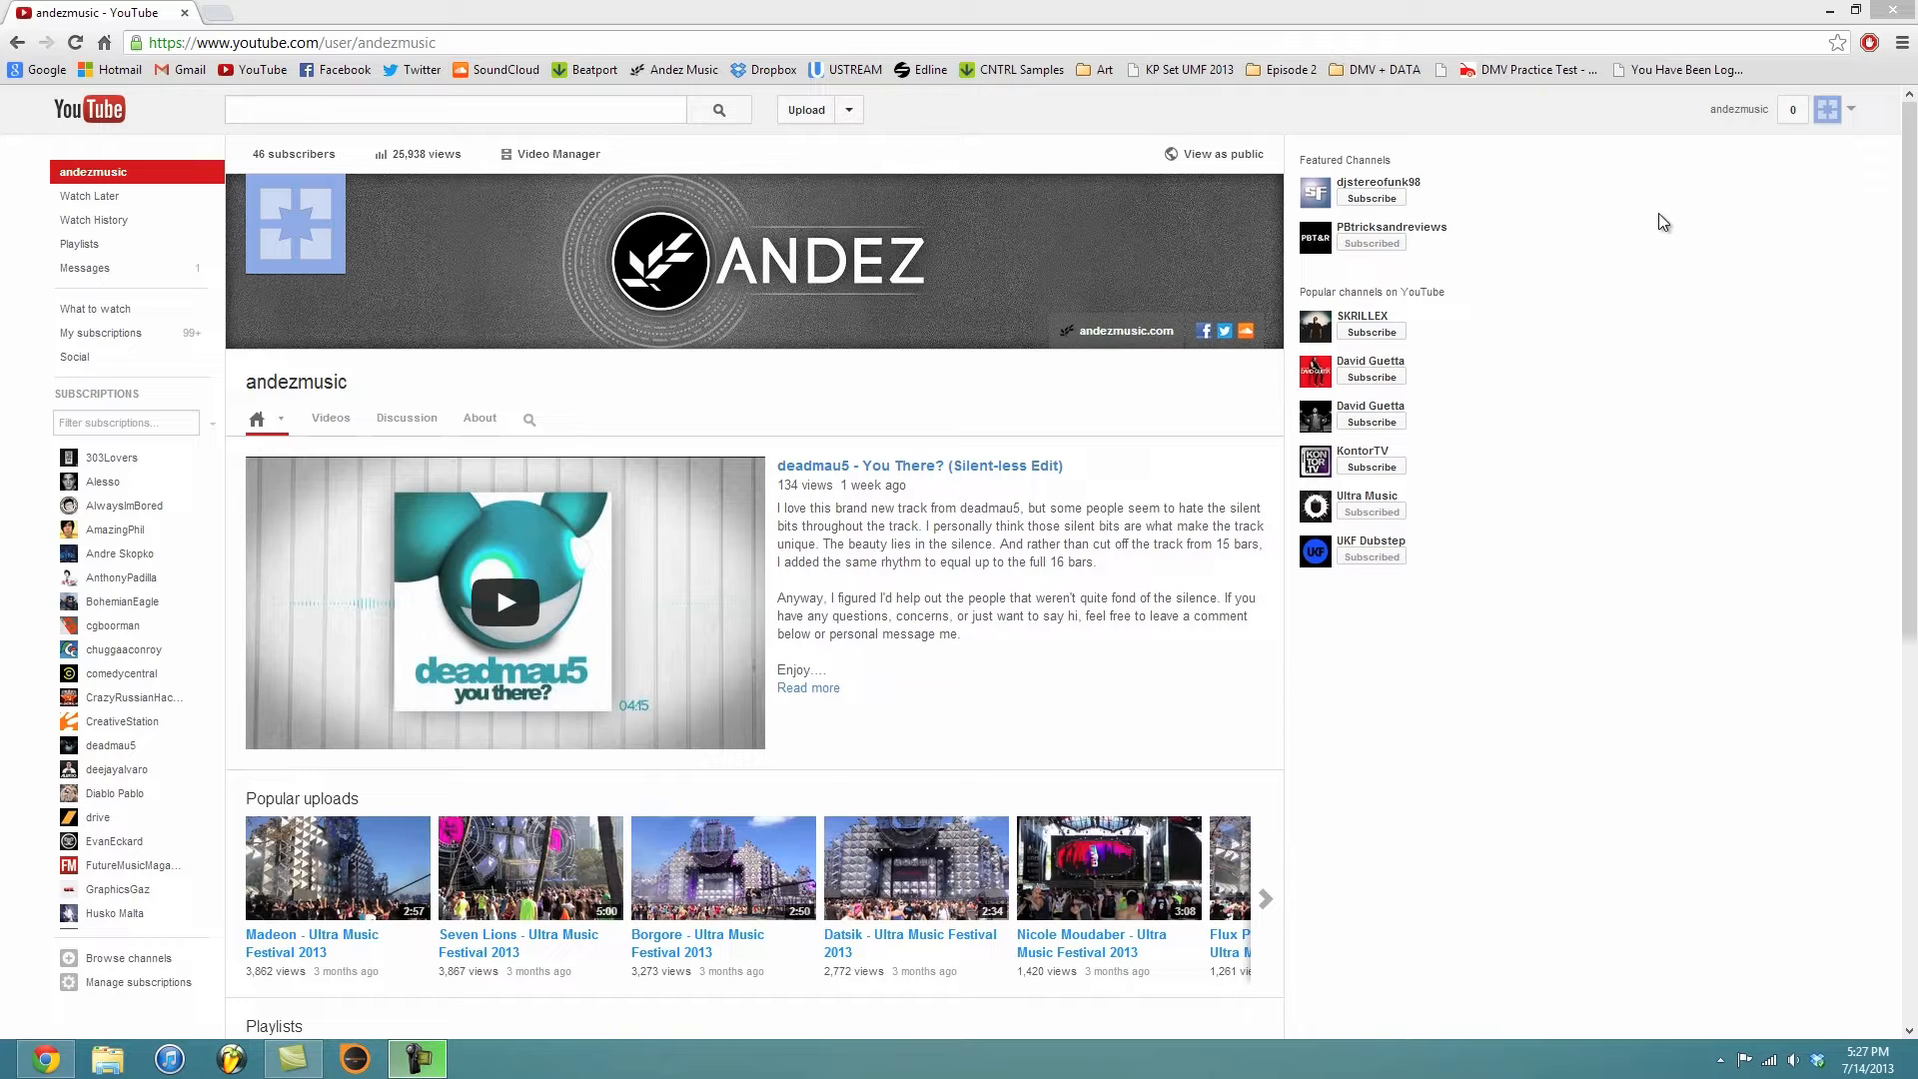
mouse_move(1824, 144)
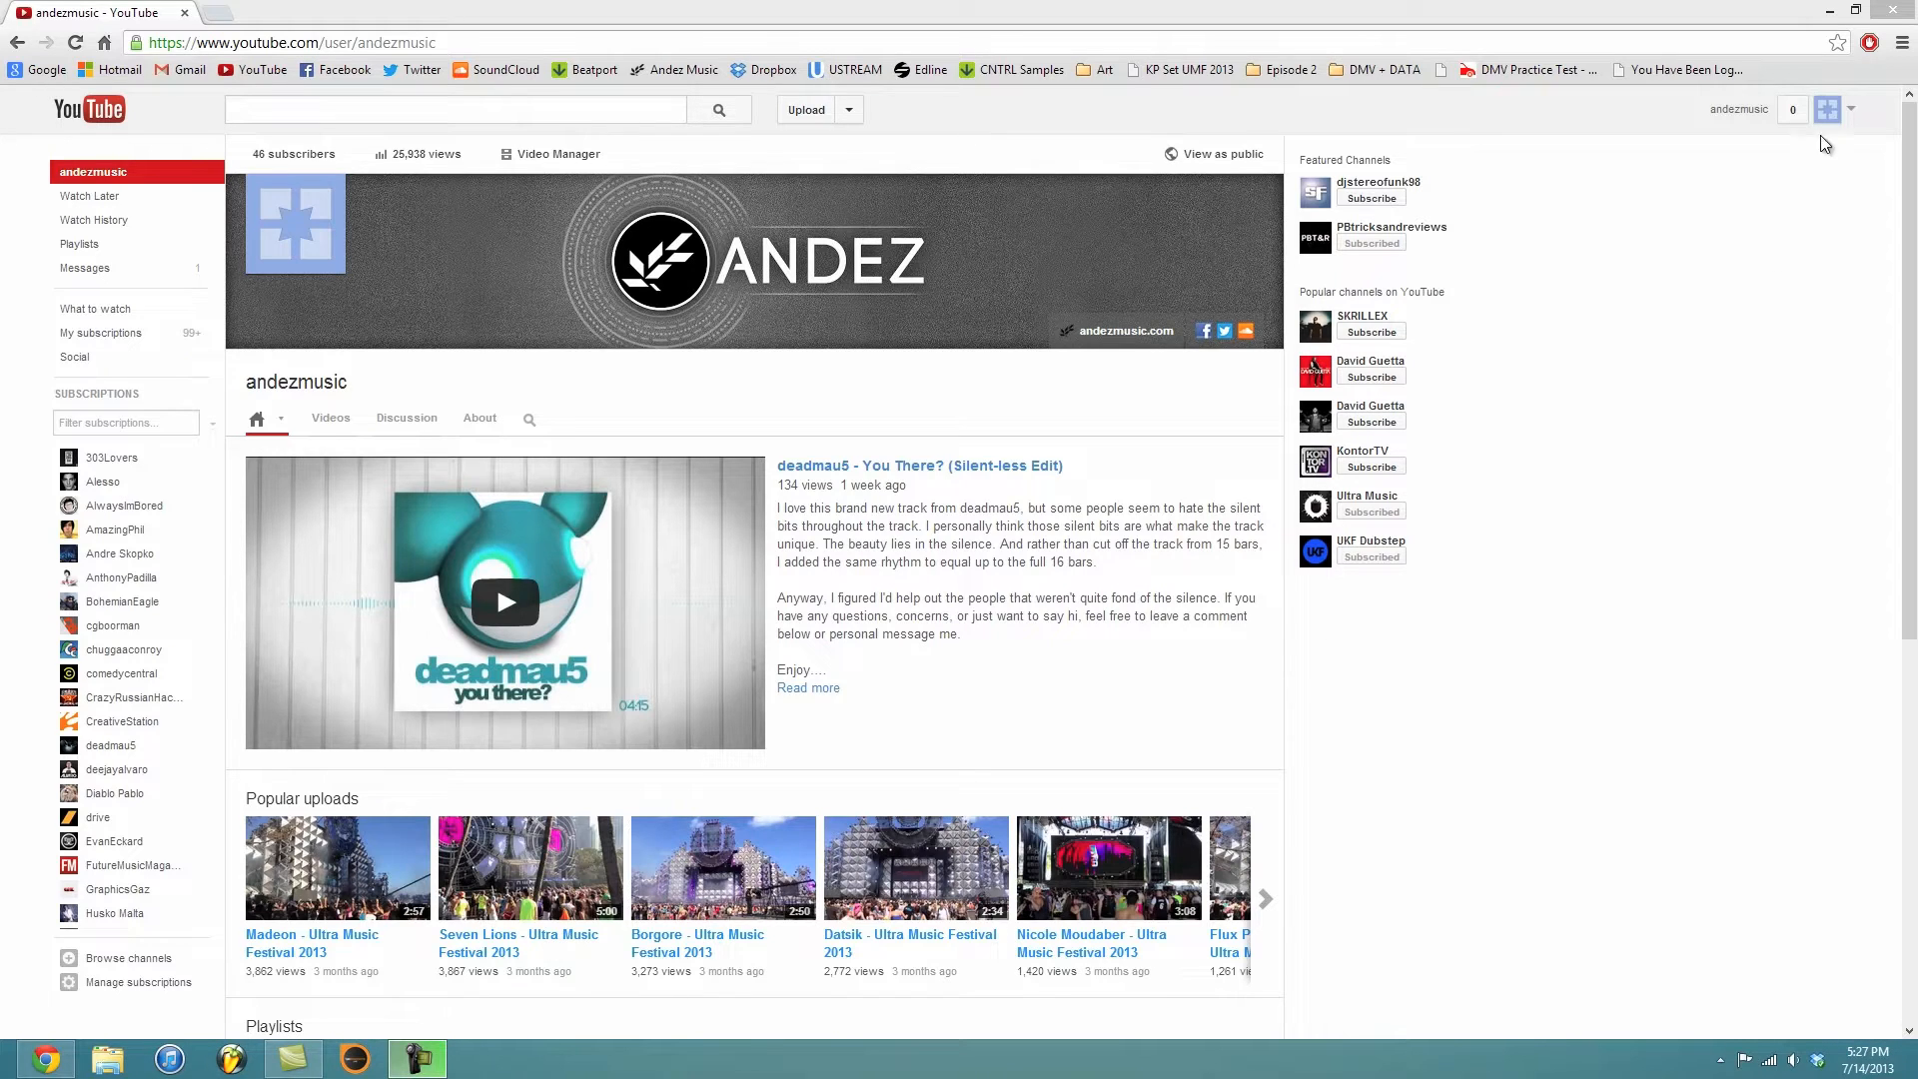
- Go from the channel page's account menu to the Google account settings
click(1827, 108)
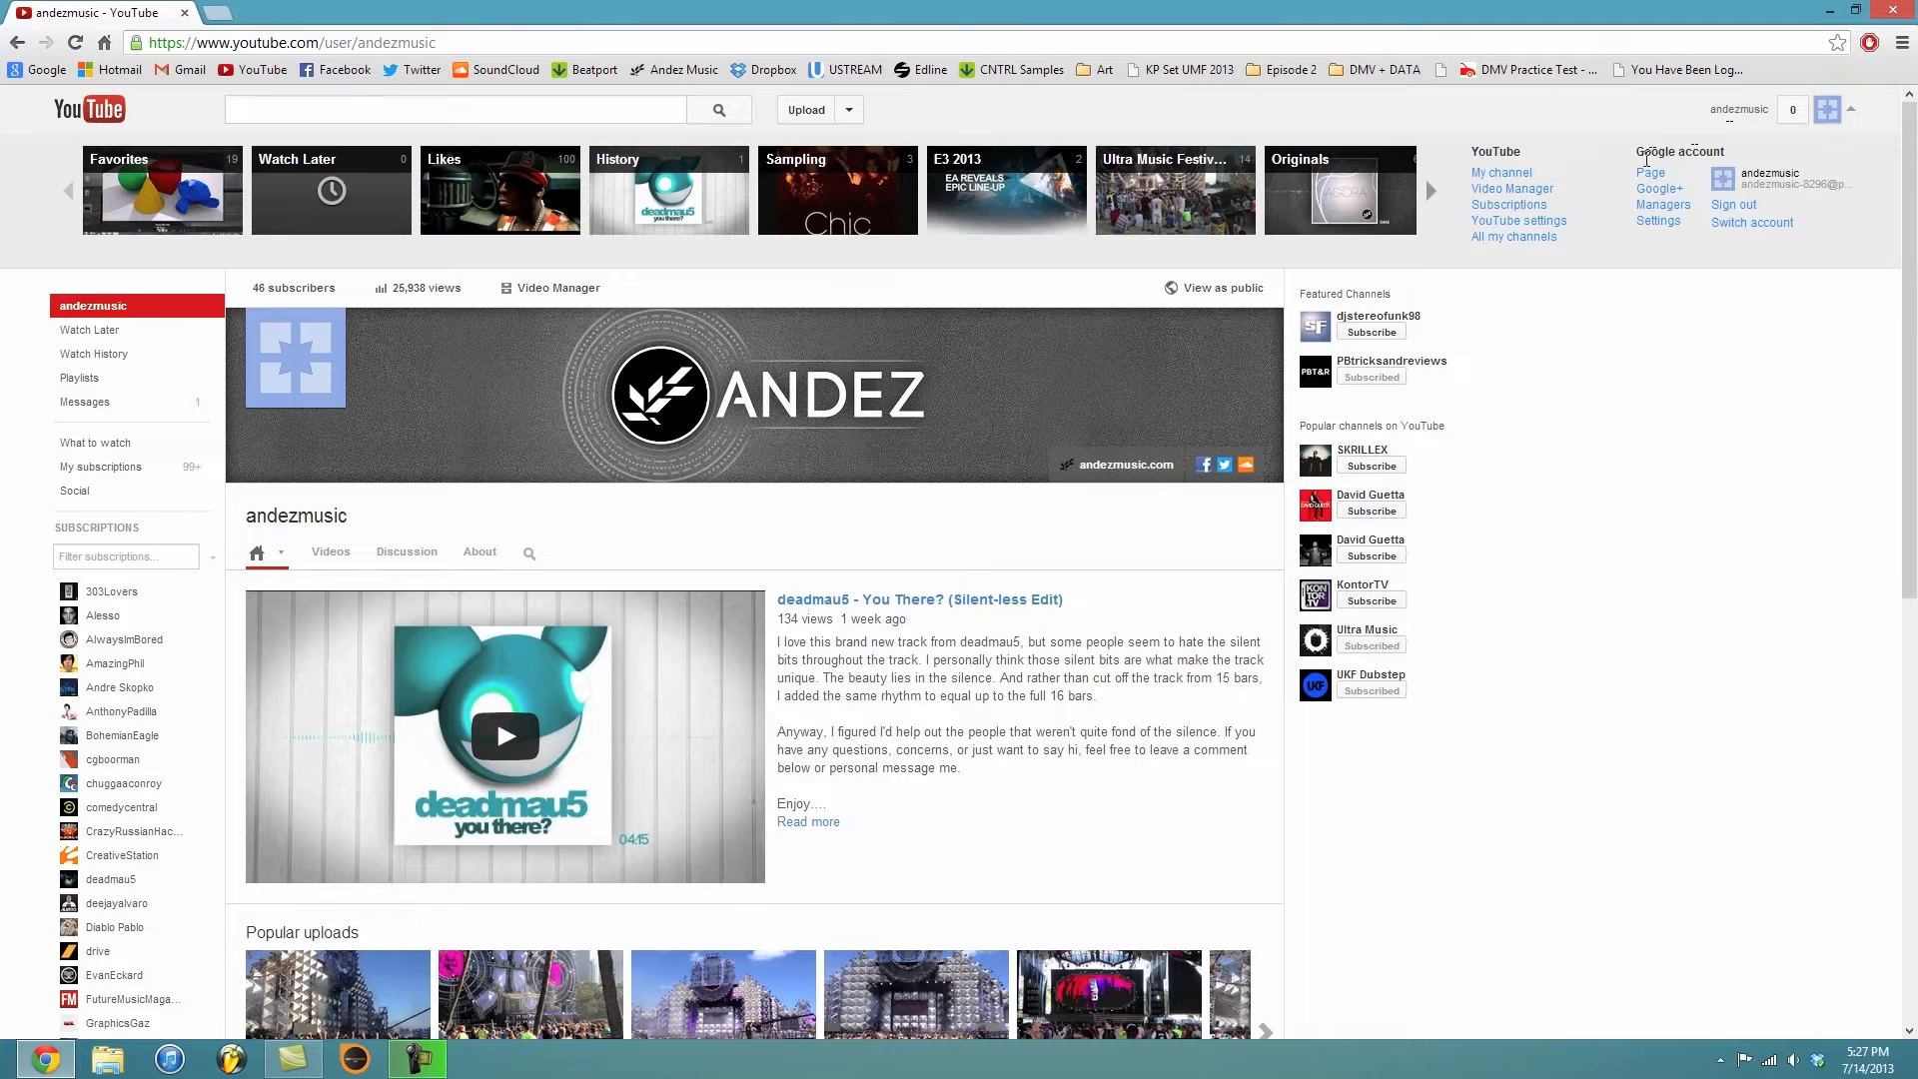
click(1659, 221)
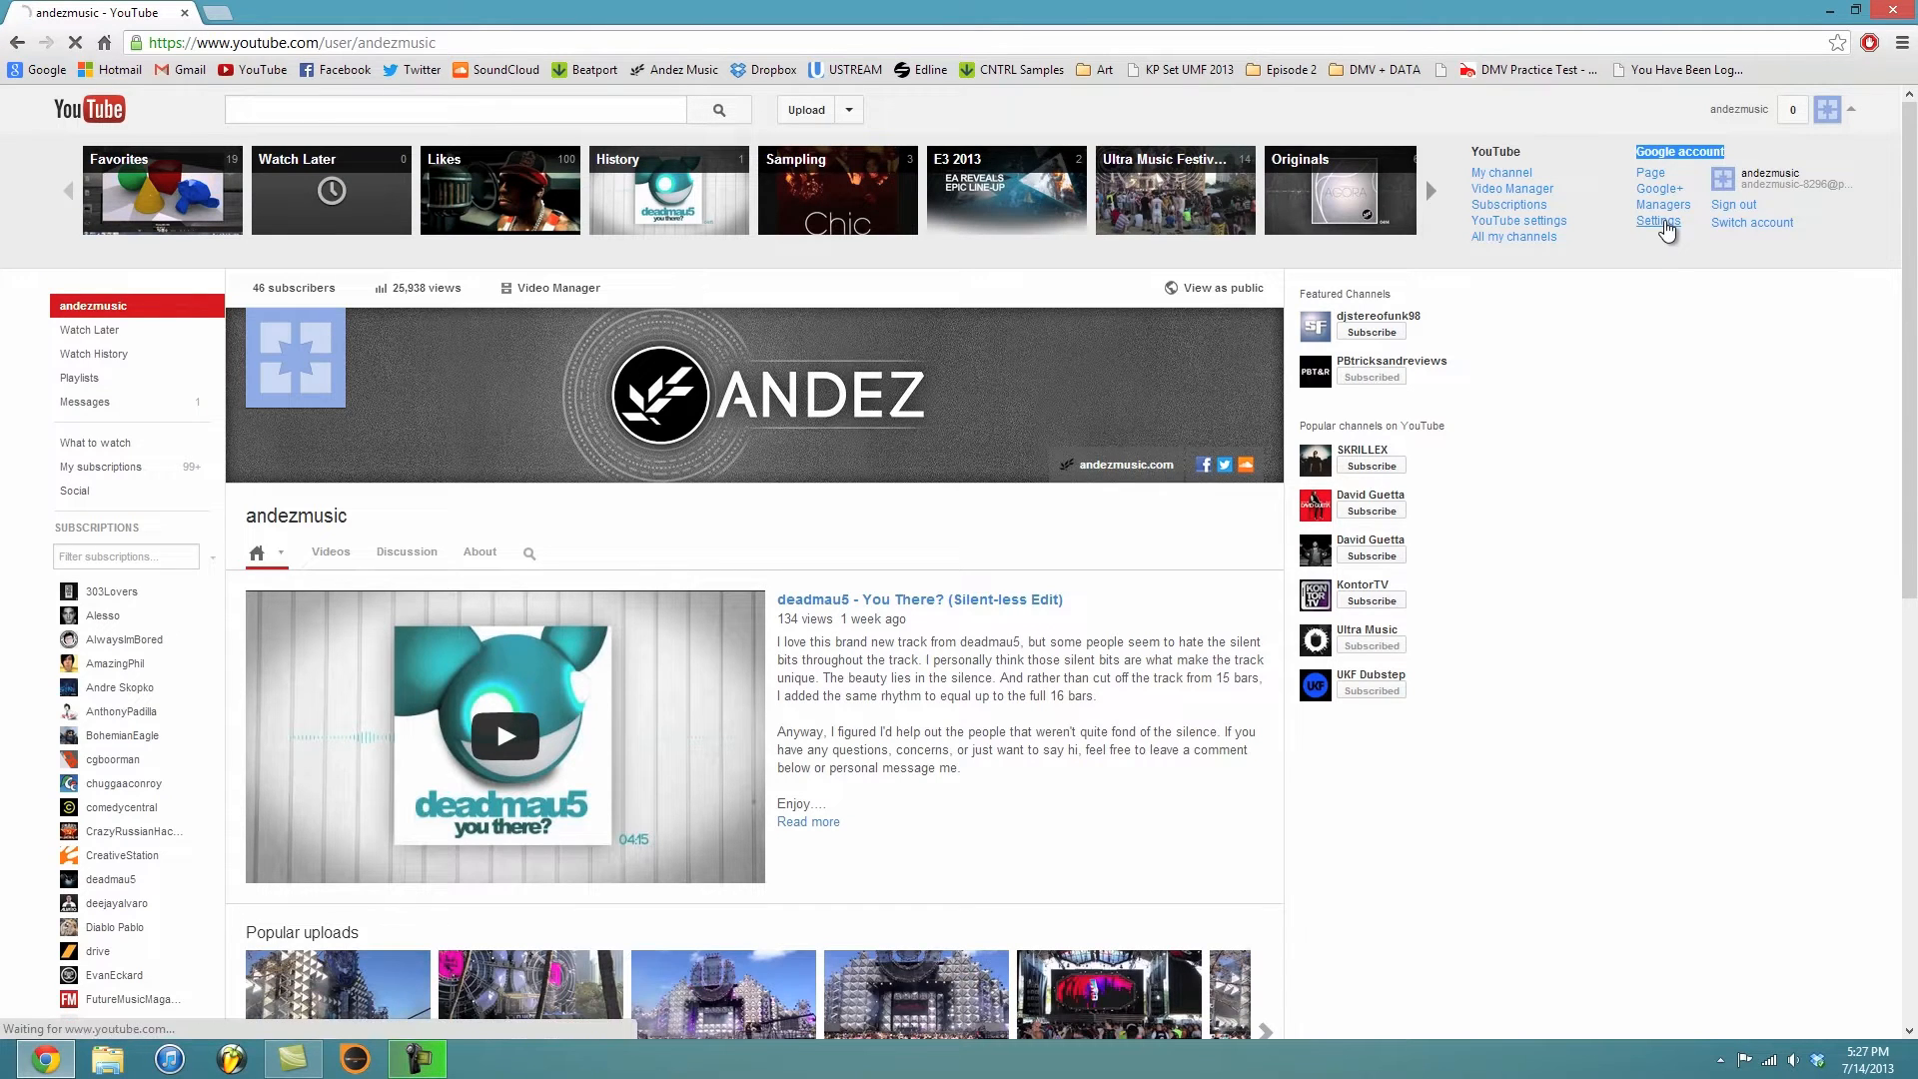
- Attempt Delete page in Google+ settings and hit the linked-YouTube-channel warning
click(1658, 222)
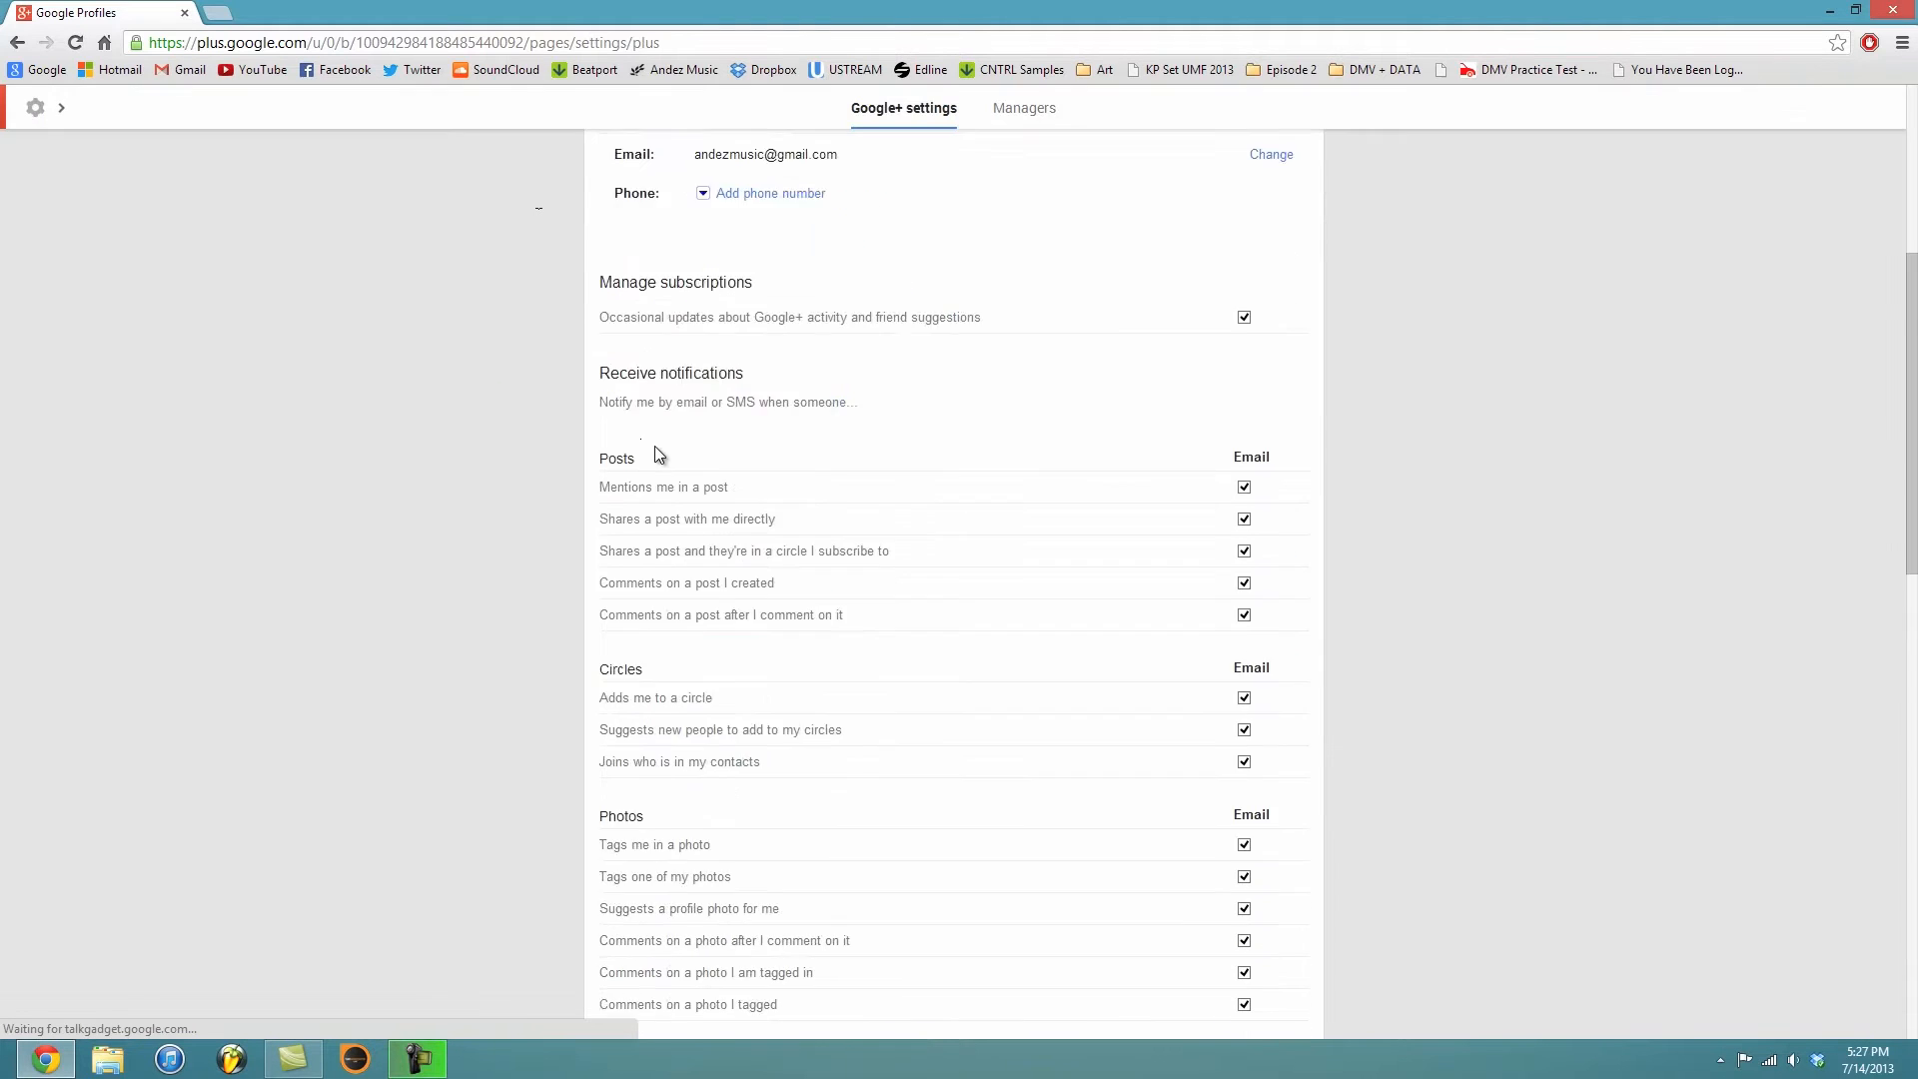
scroll(down, 3)
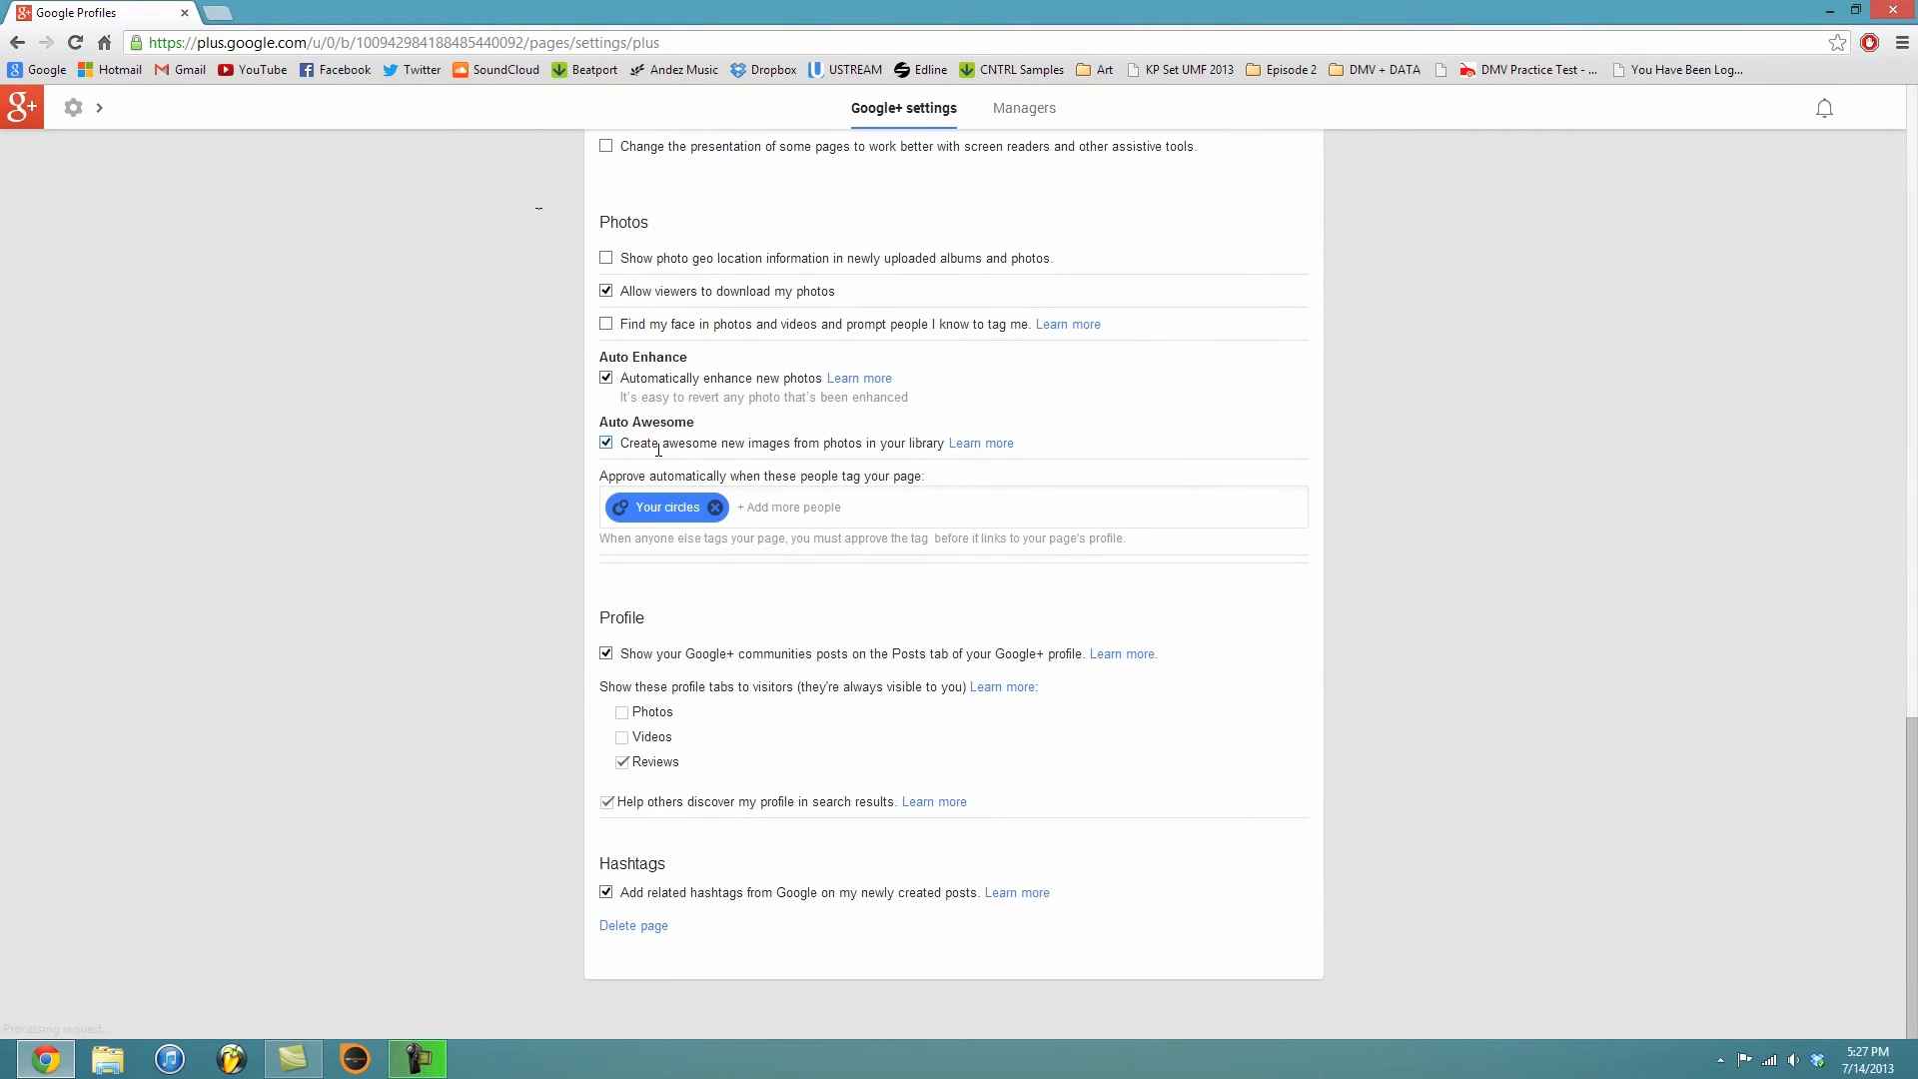
click(633, 925)
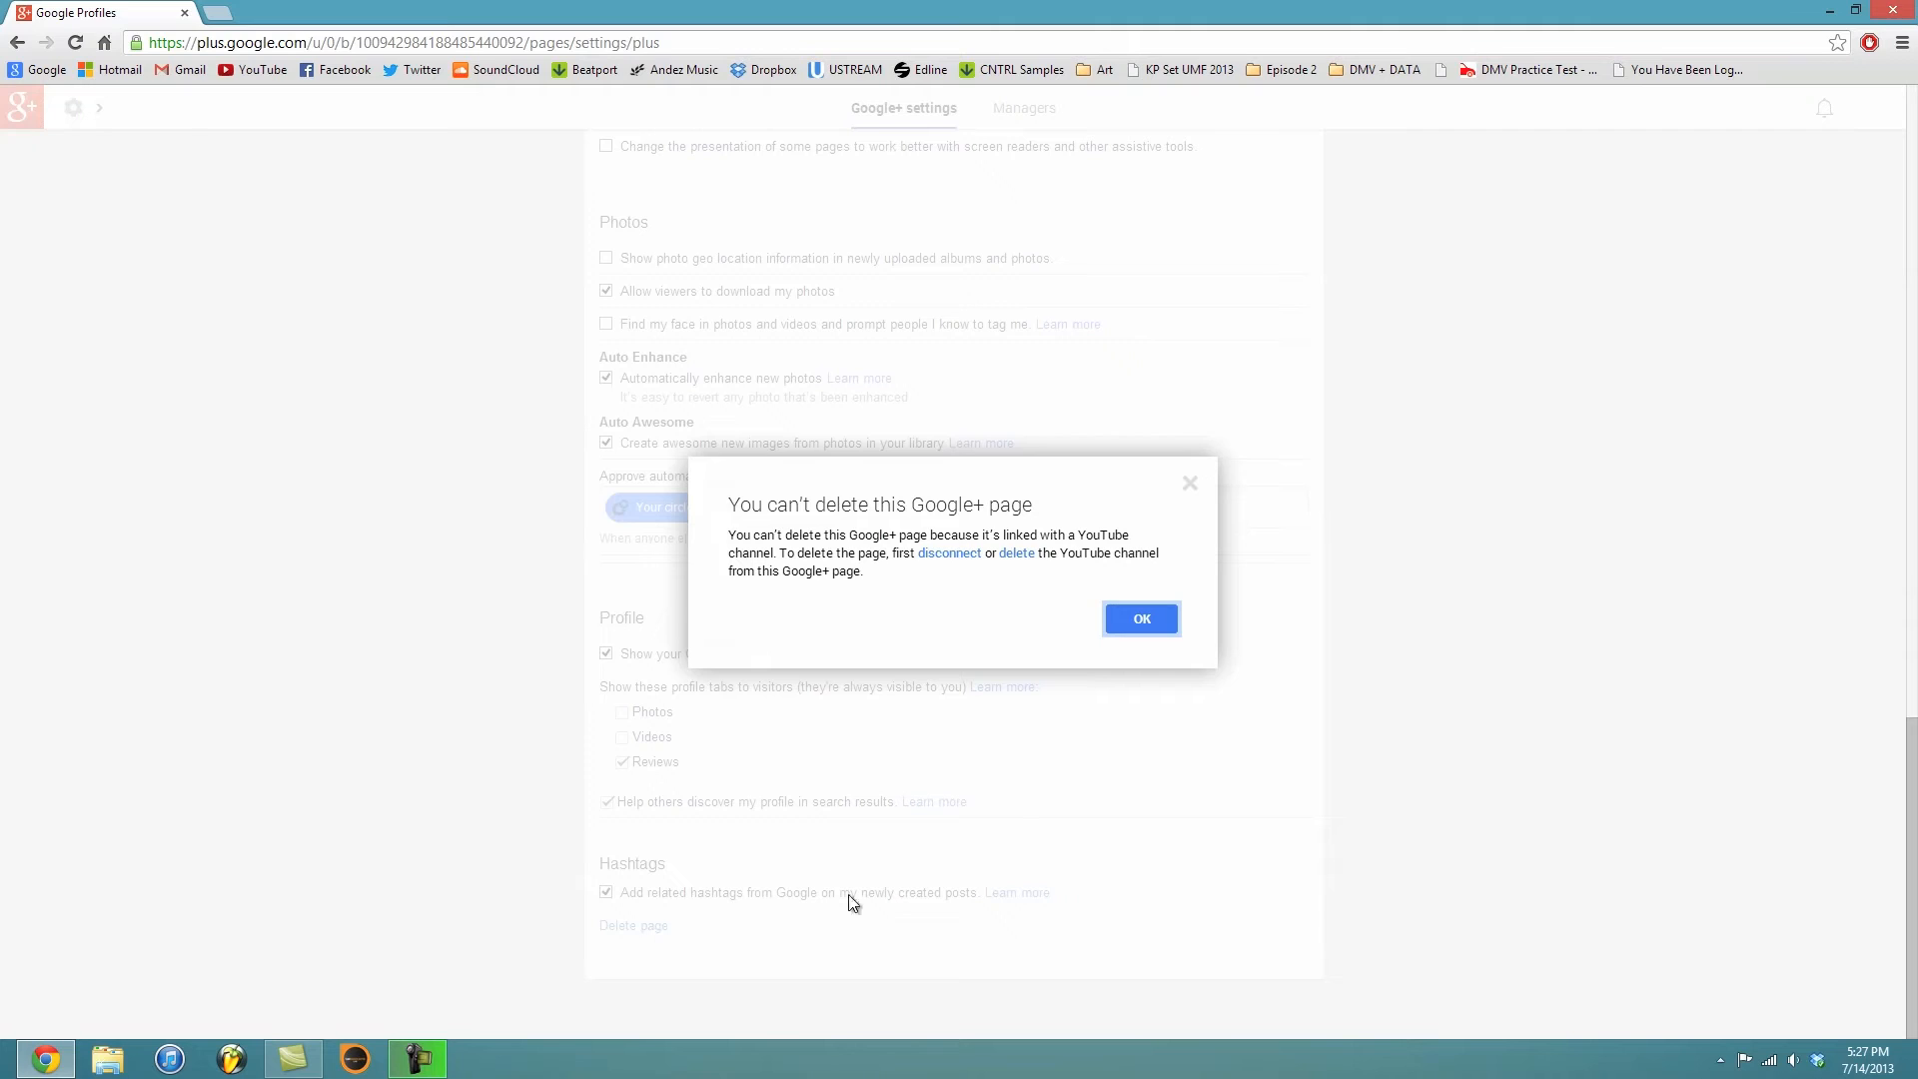
mouse_move(949, 554)
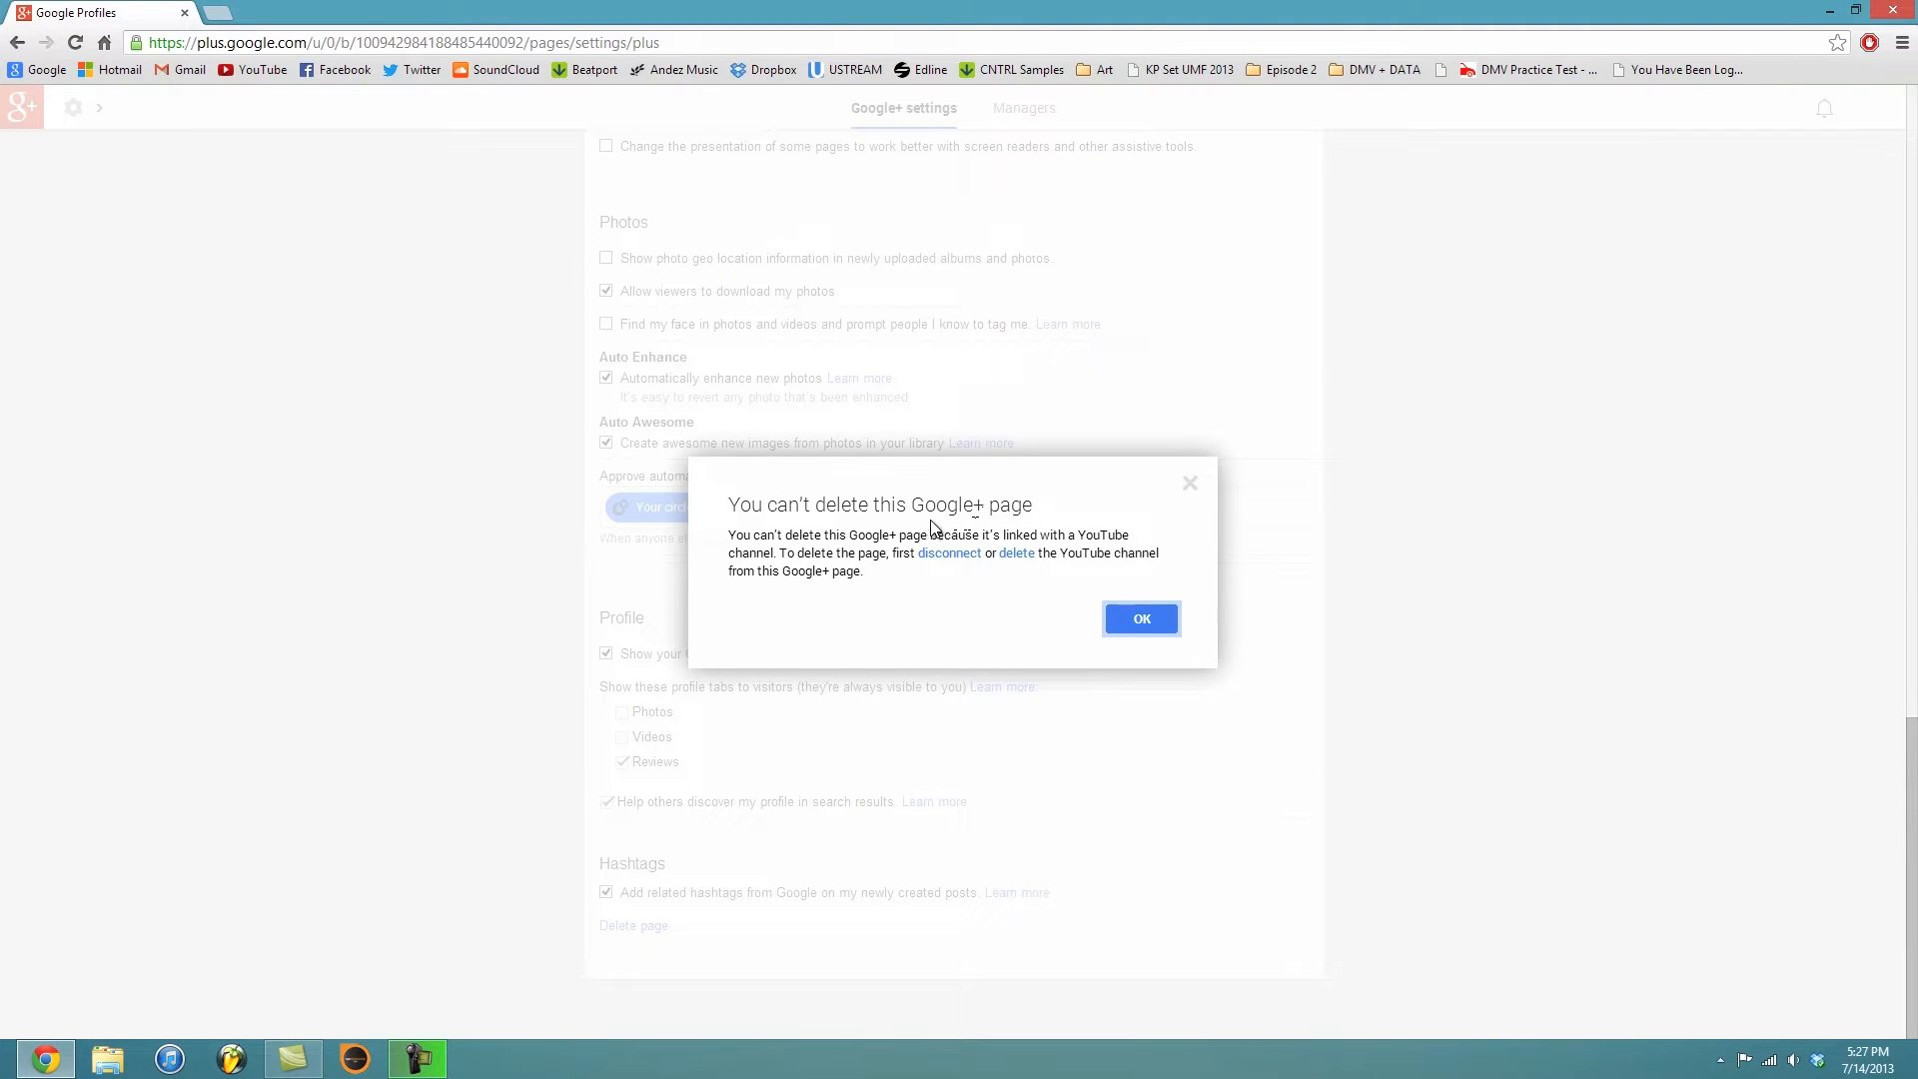
mouse_move(950, 553)
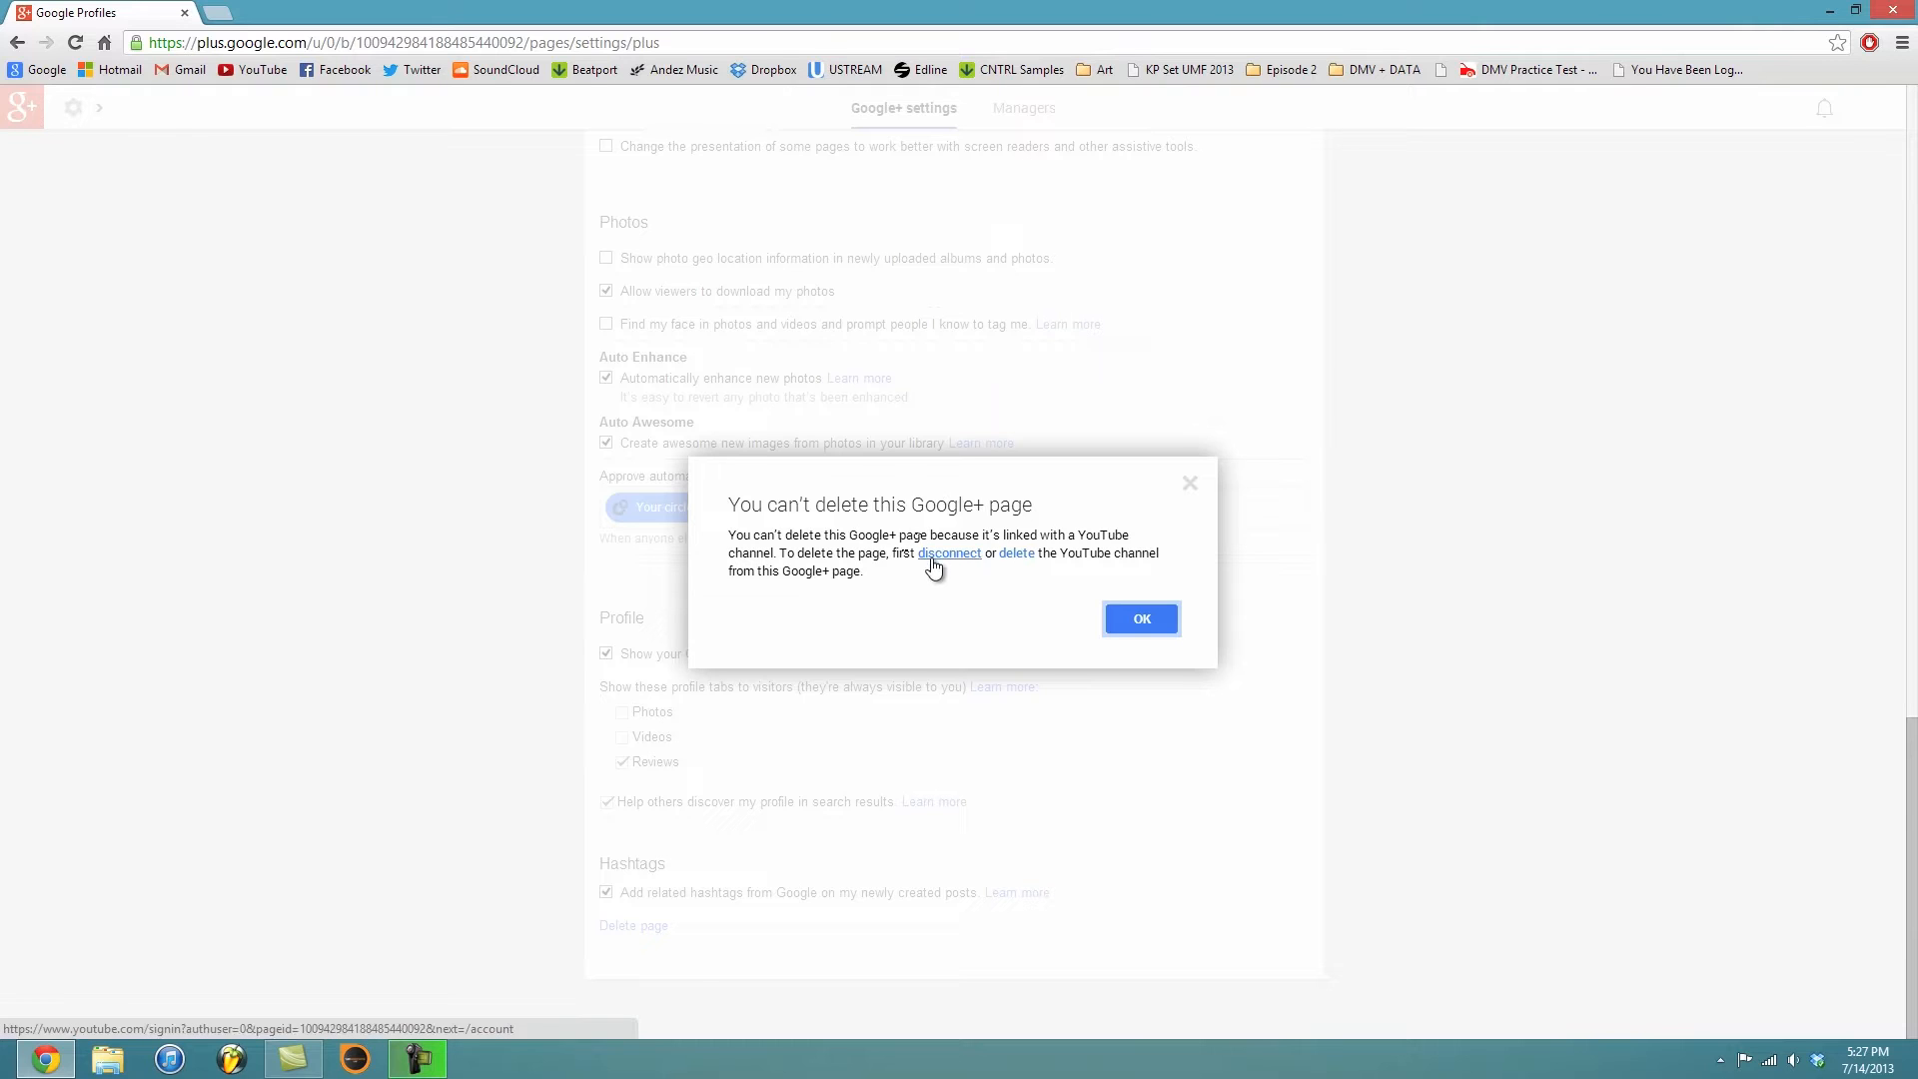
- Follow the disconnect link to YouTube's account settings overview for the channel
click(951, 553)
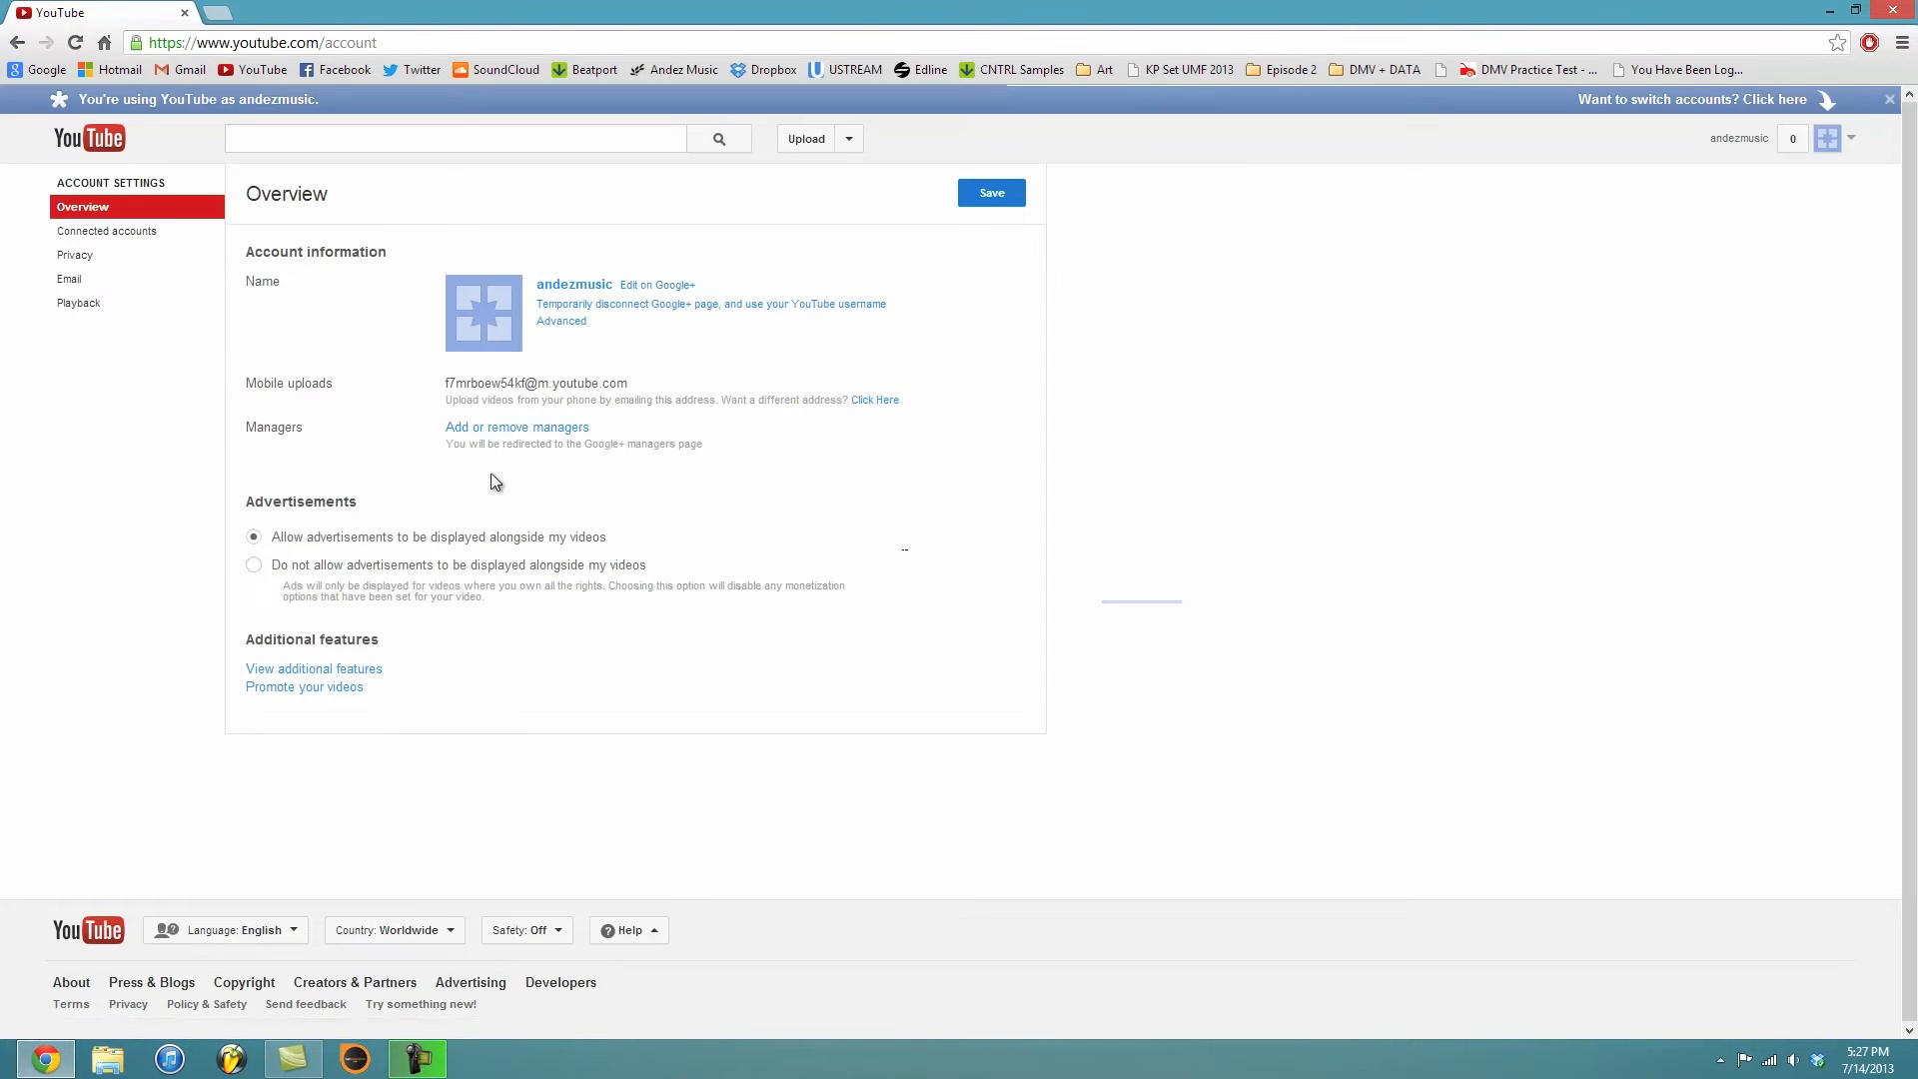
mouse_move(548, 319)
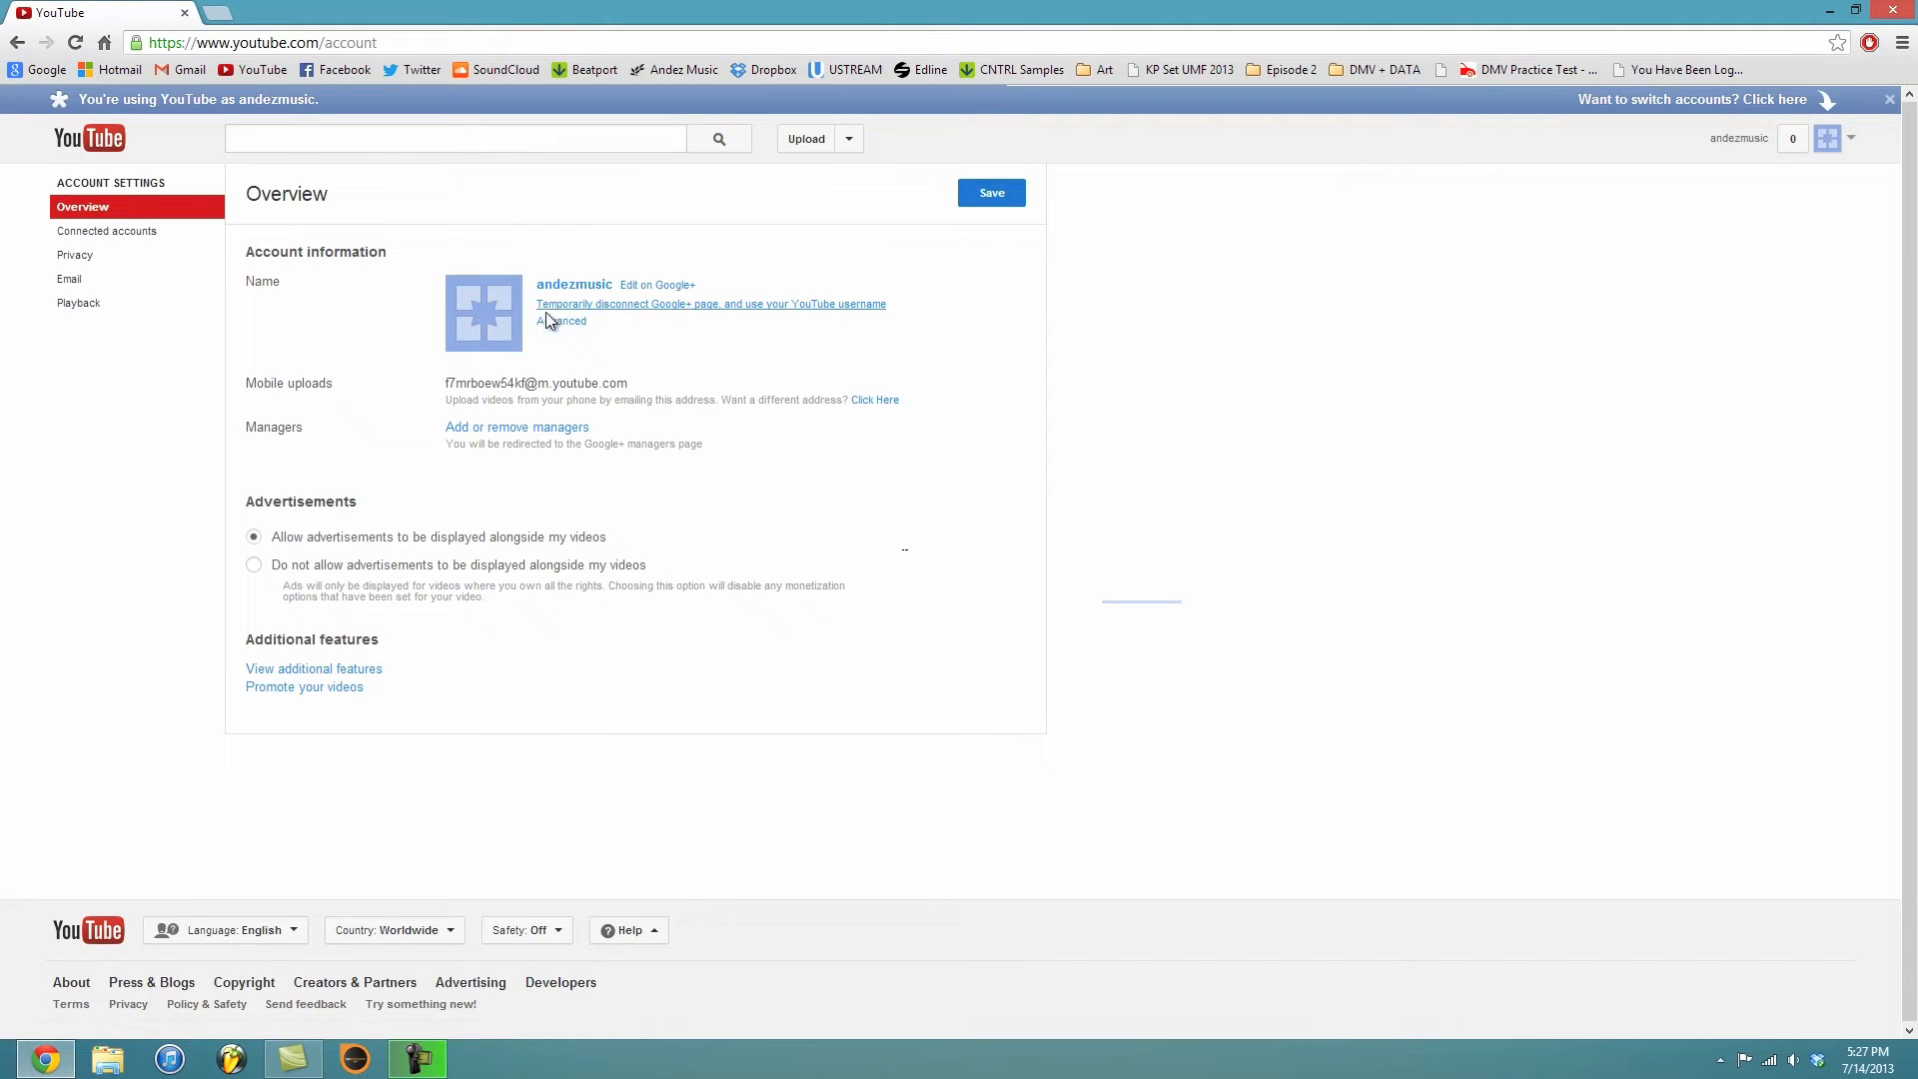
mouse_move(559, 316)
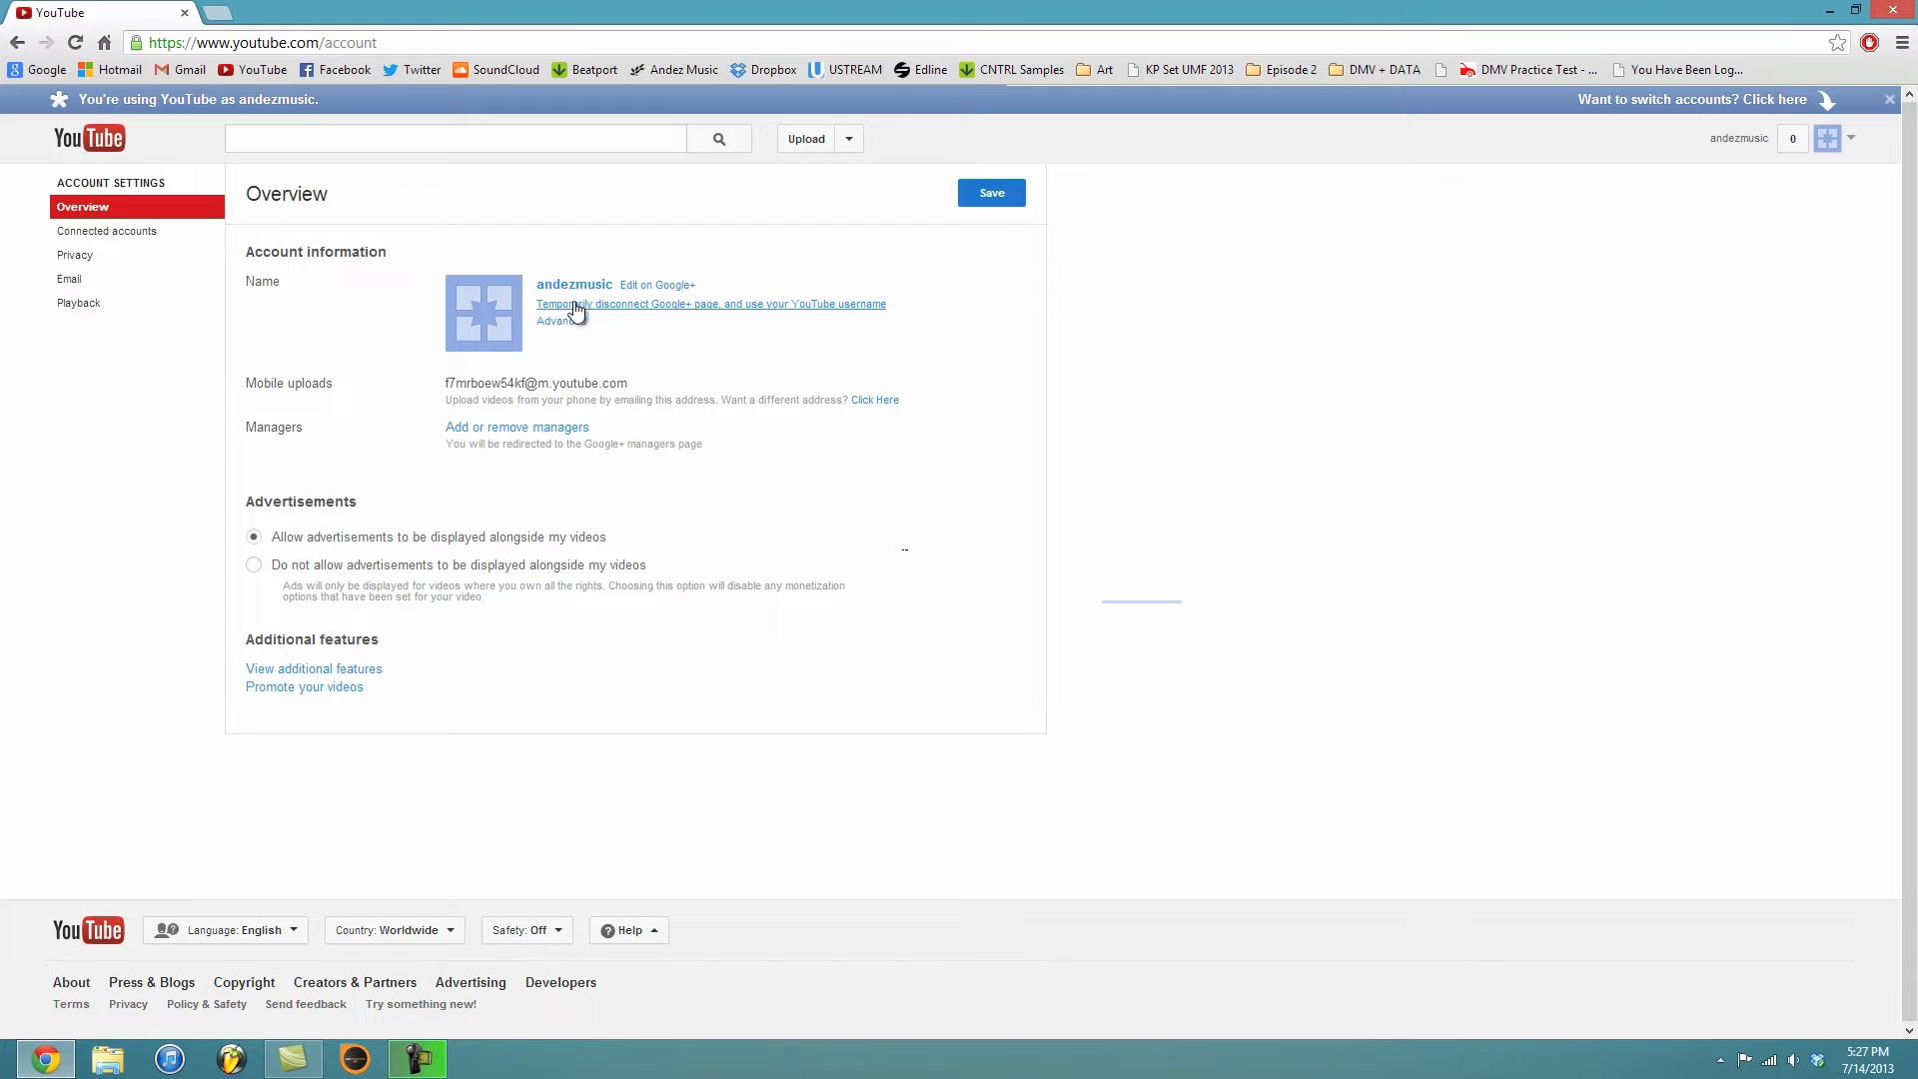
mouse_move(585, 312)
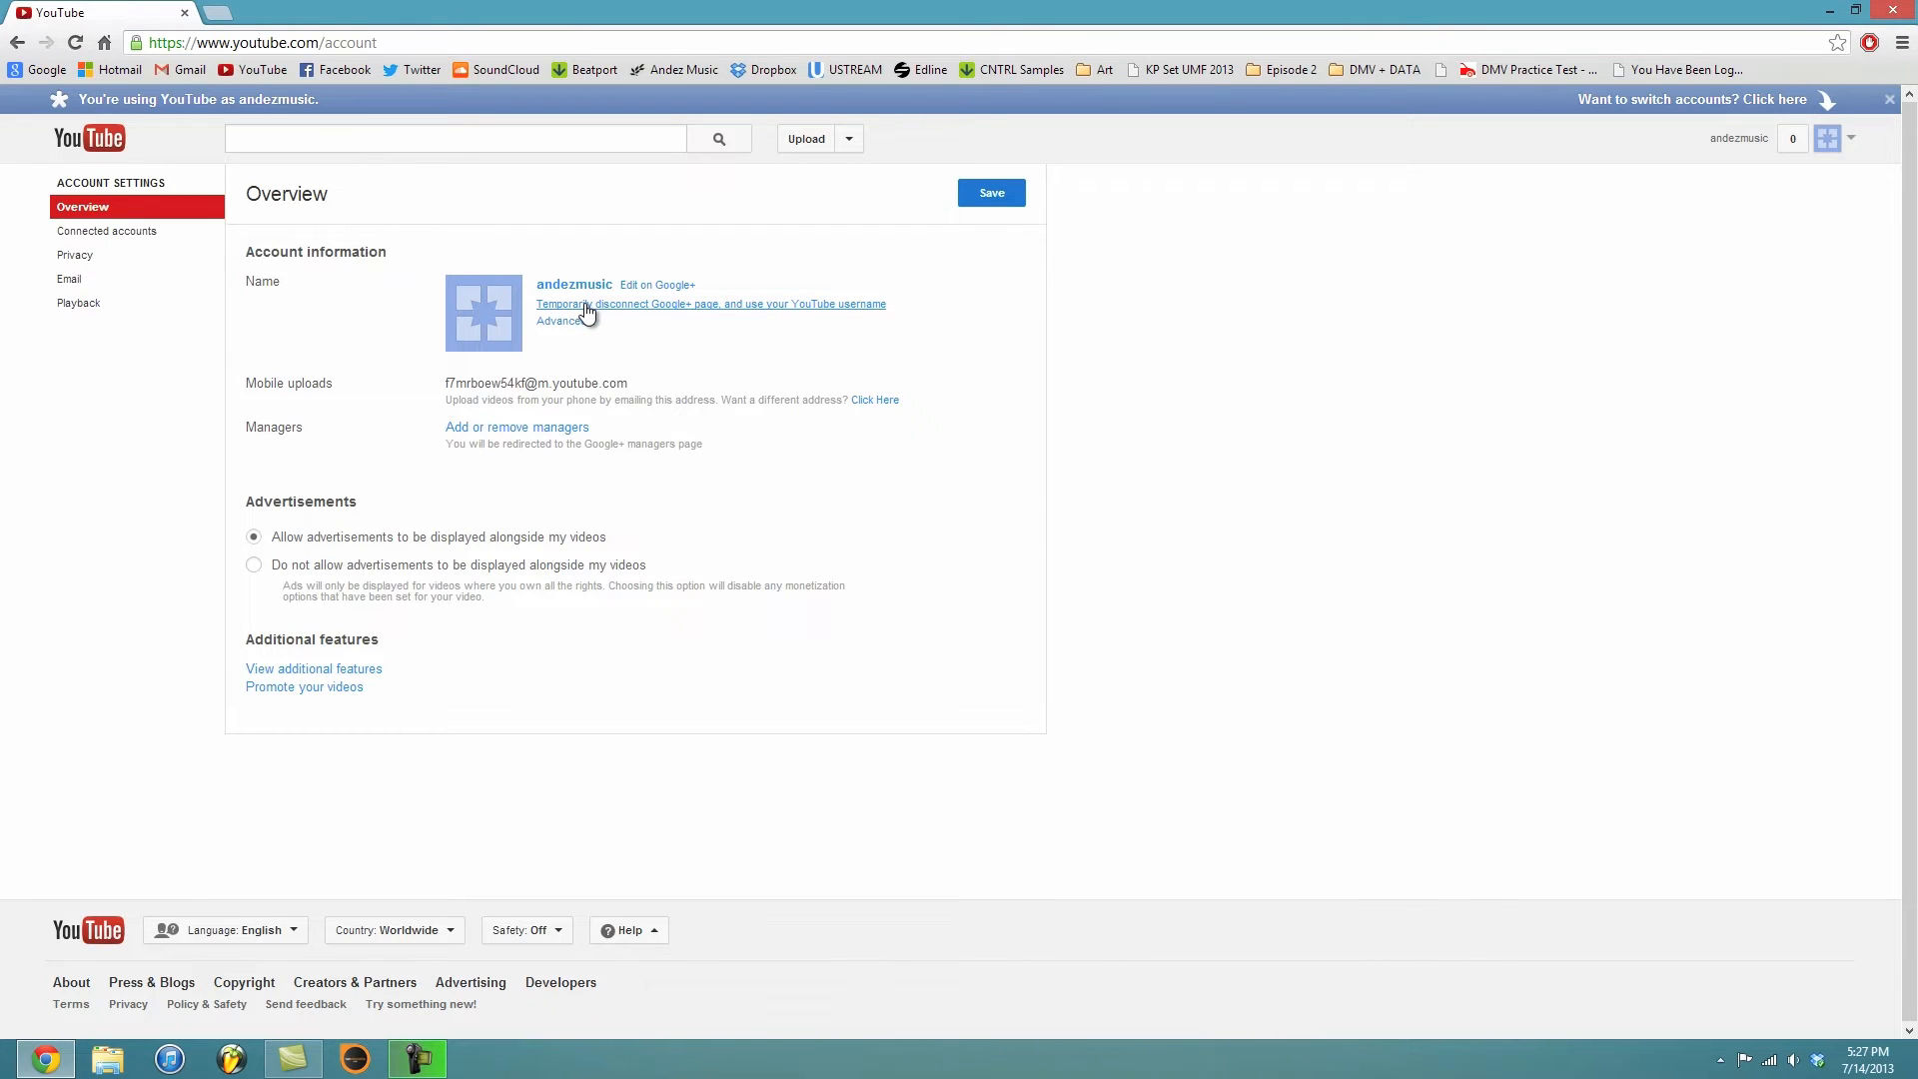
- Choose 'Temporarily disconnect Google+ page' and confirm reverting the channel name to andezmusic
click(709, 303)
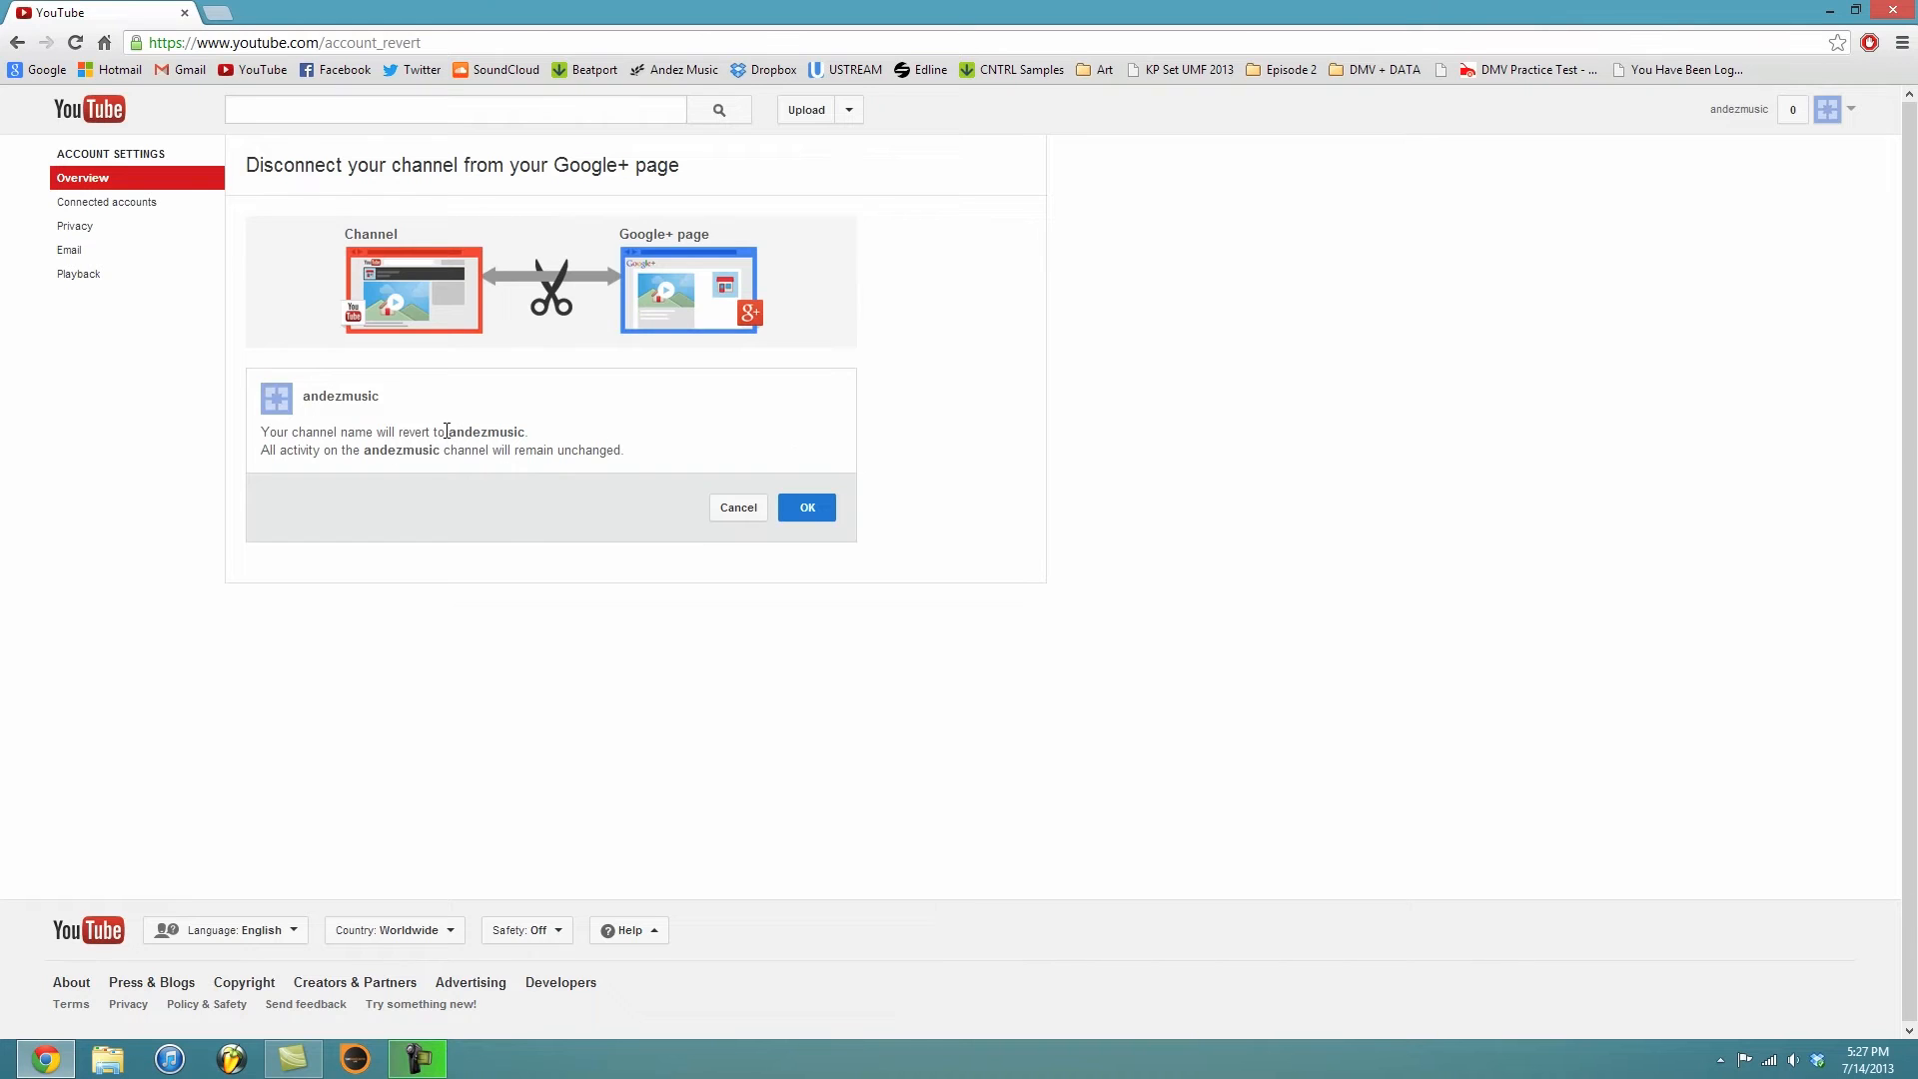
double_click(483, 432)
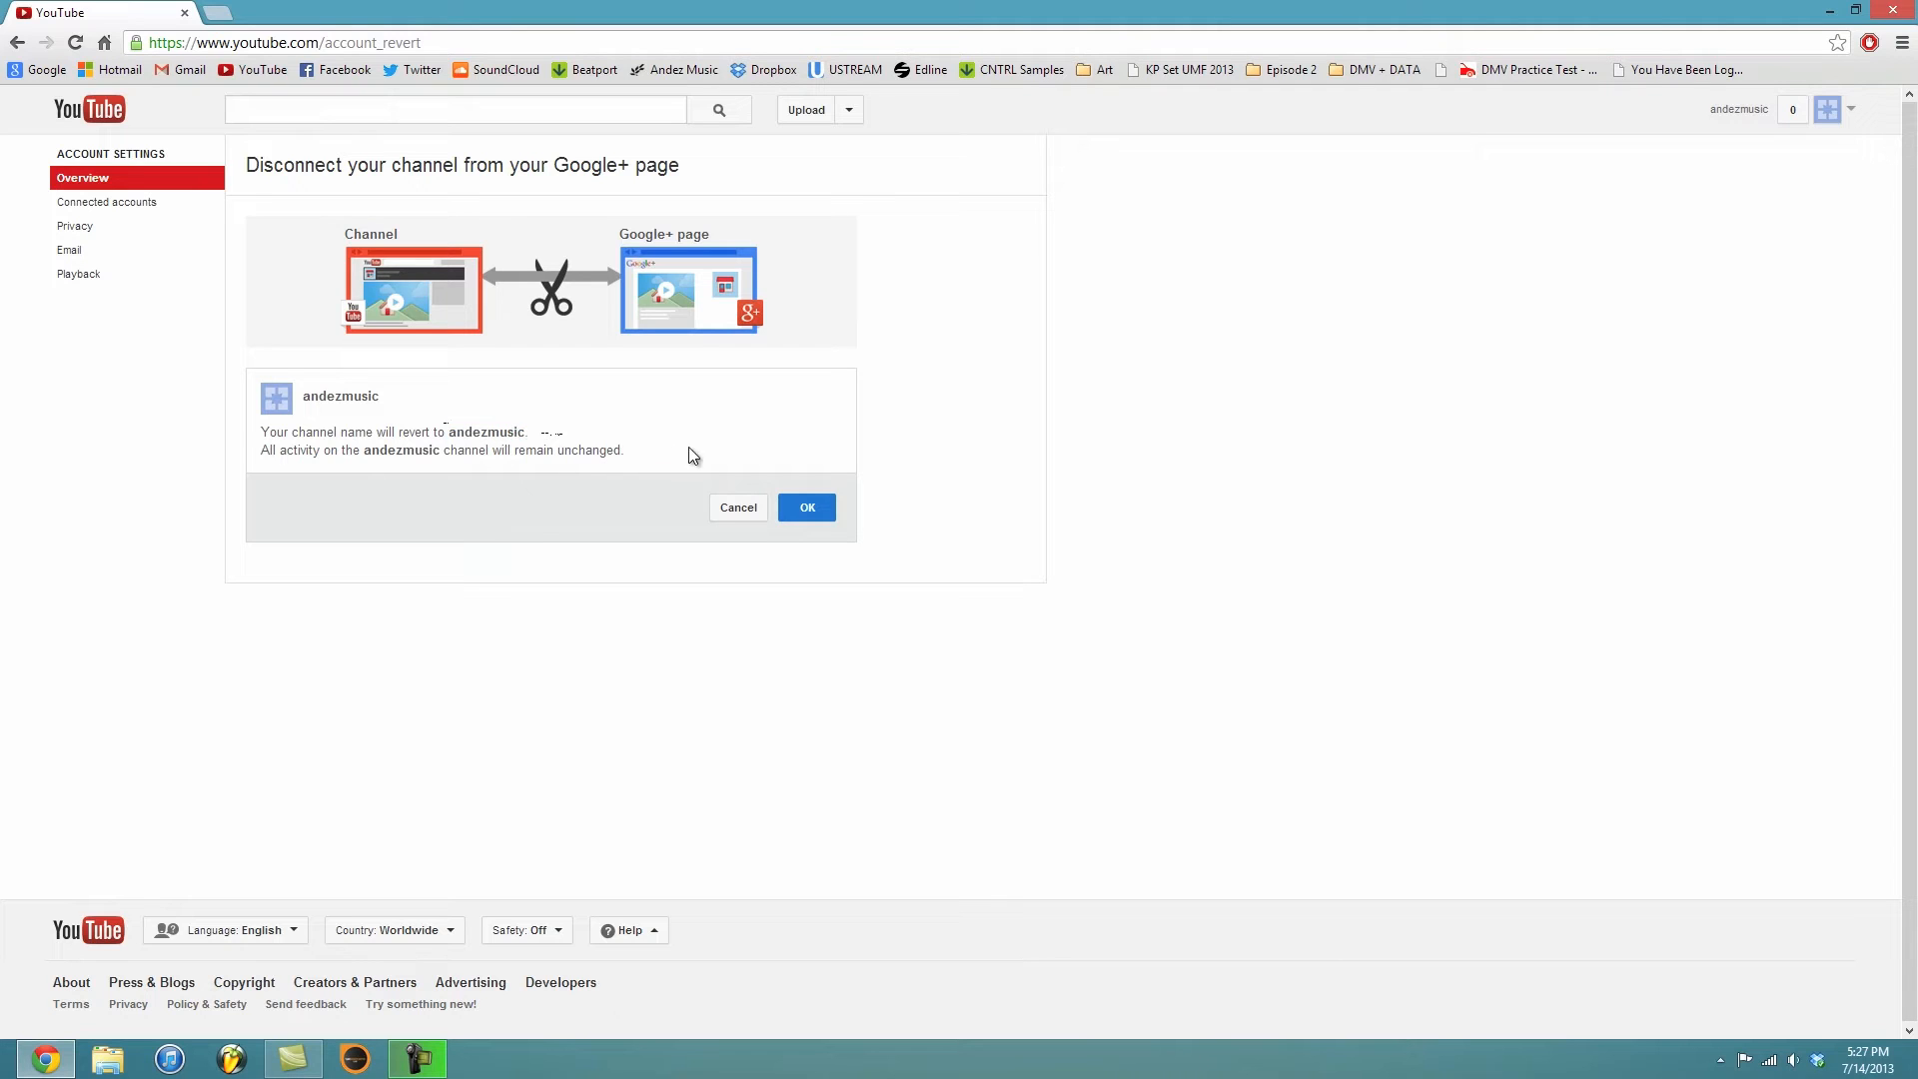
click(805, 505)
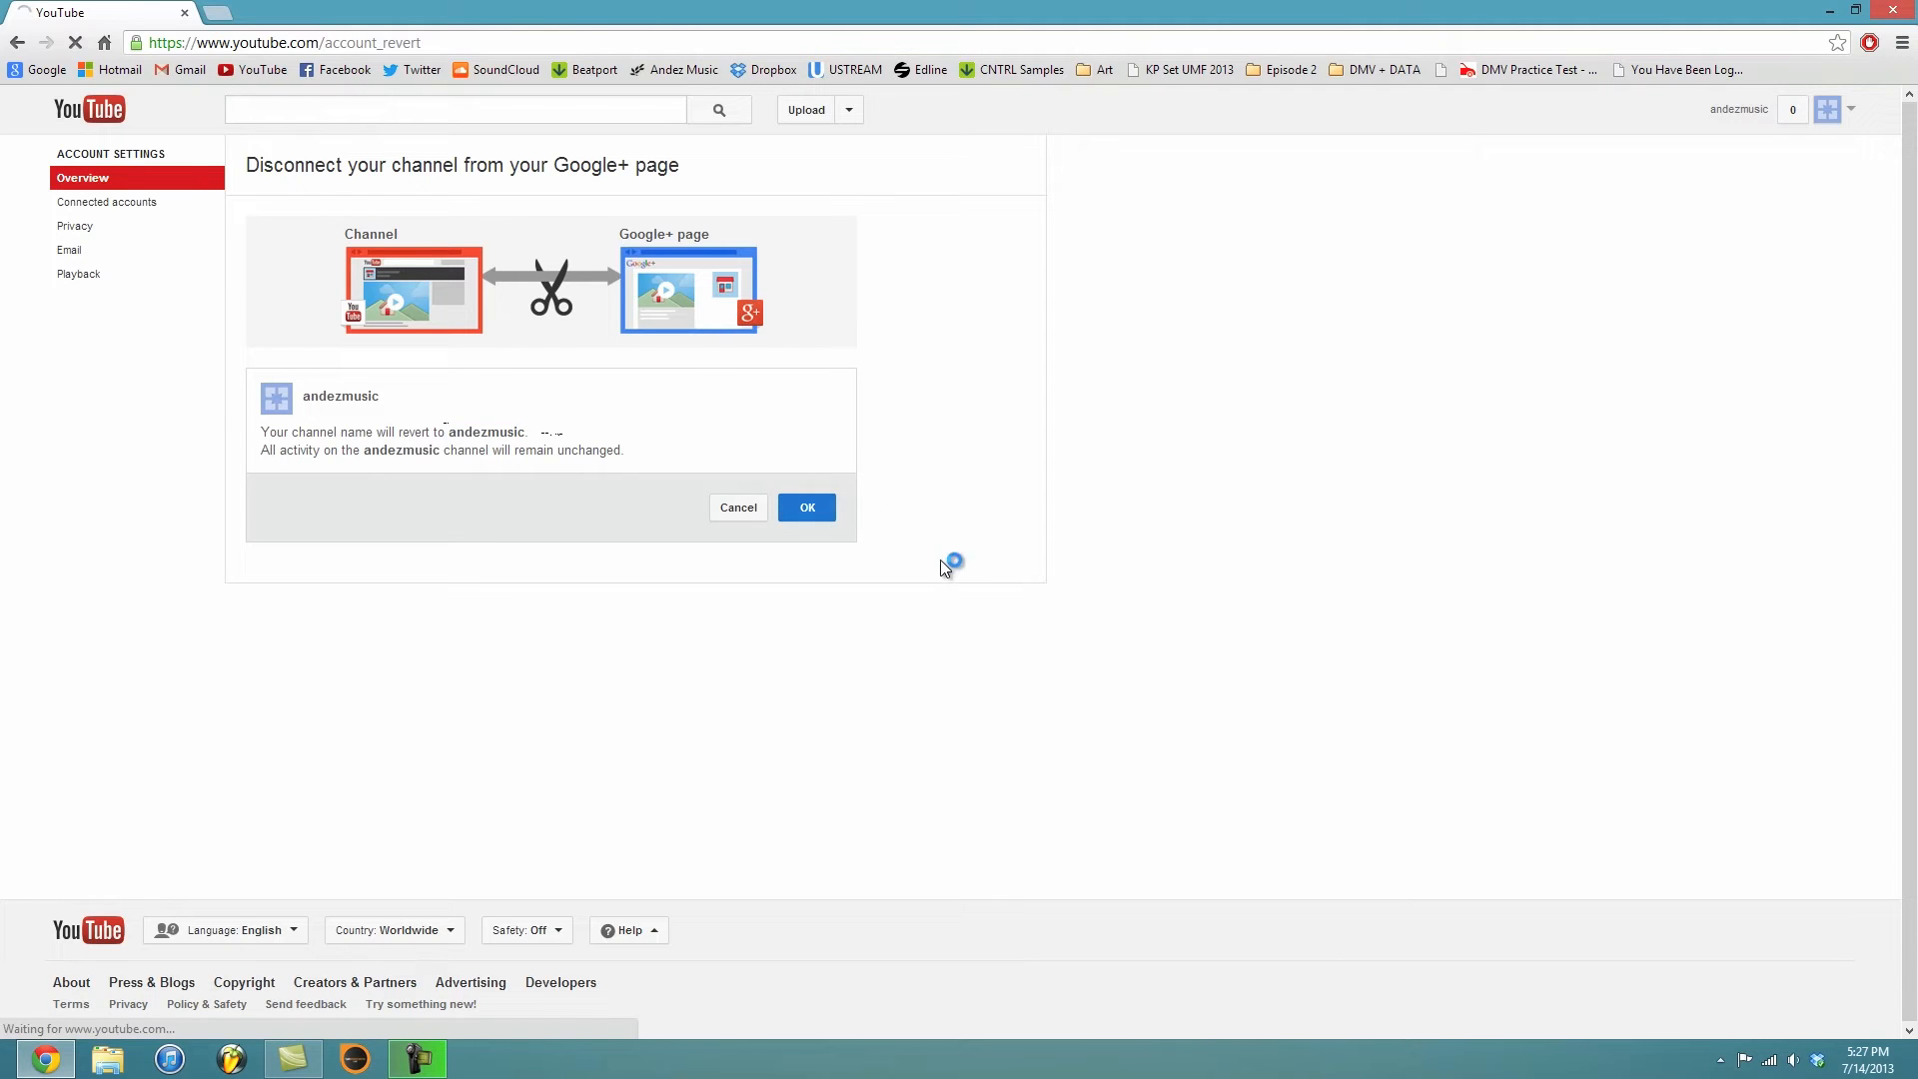
- Leave the optional disconnect feedback blank and head back to the YouTube home page
click(805, 505)
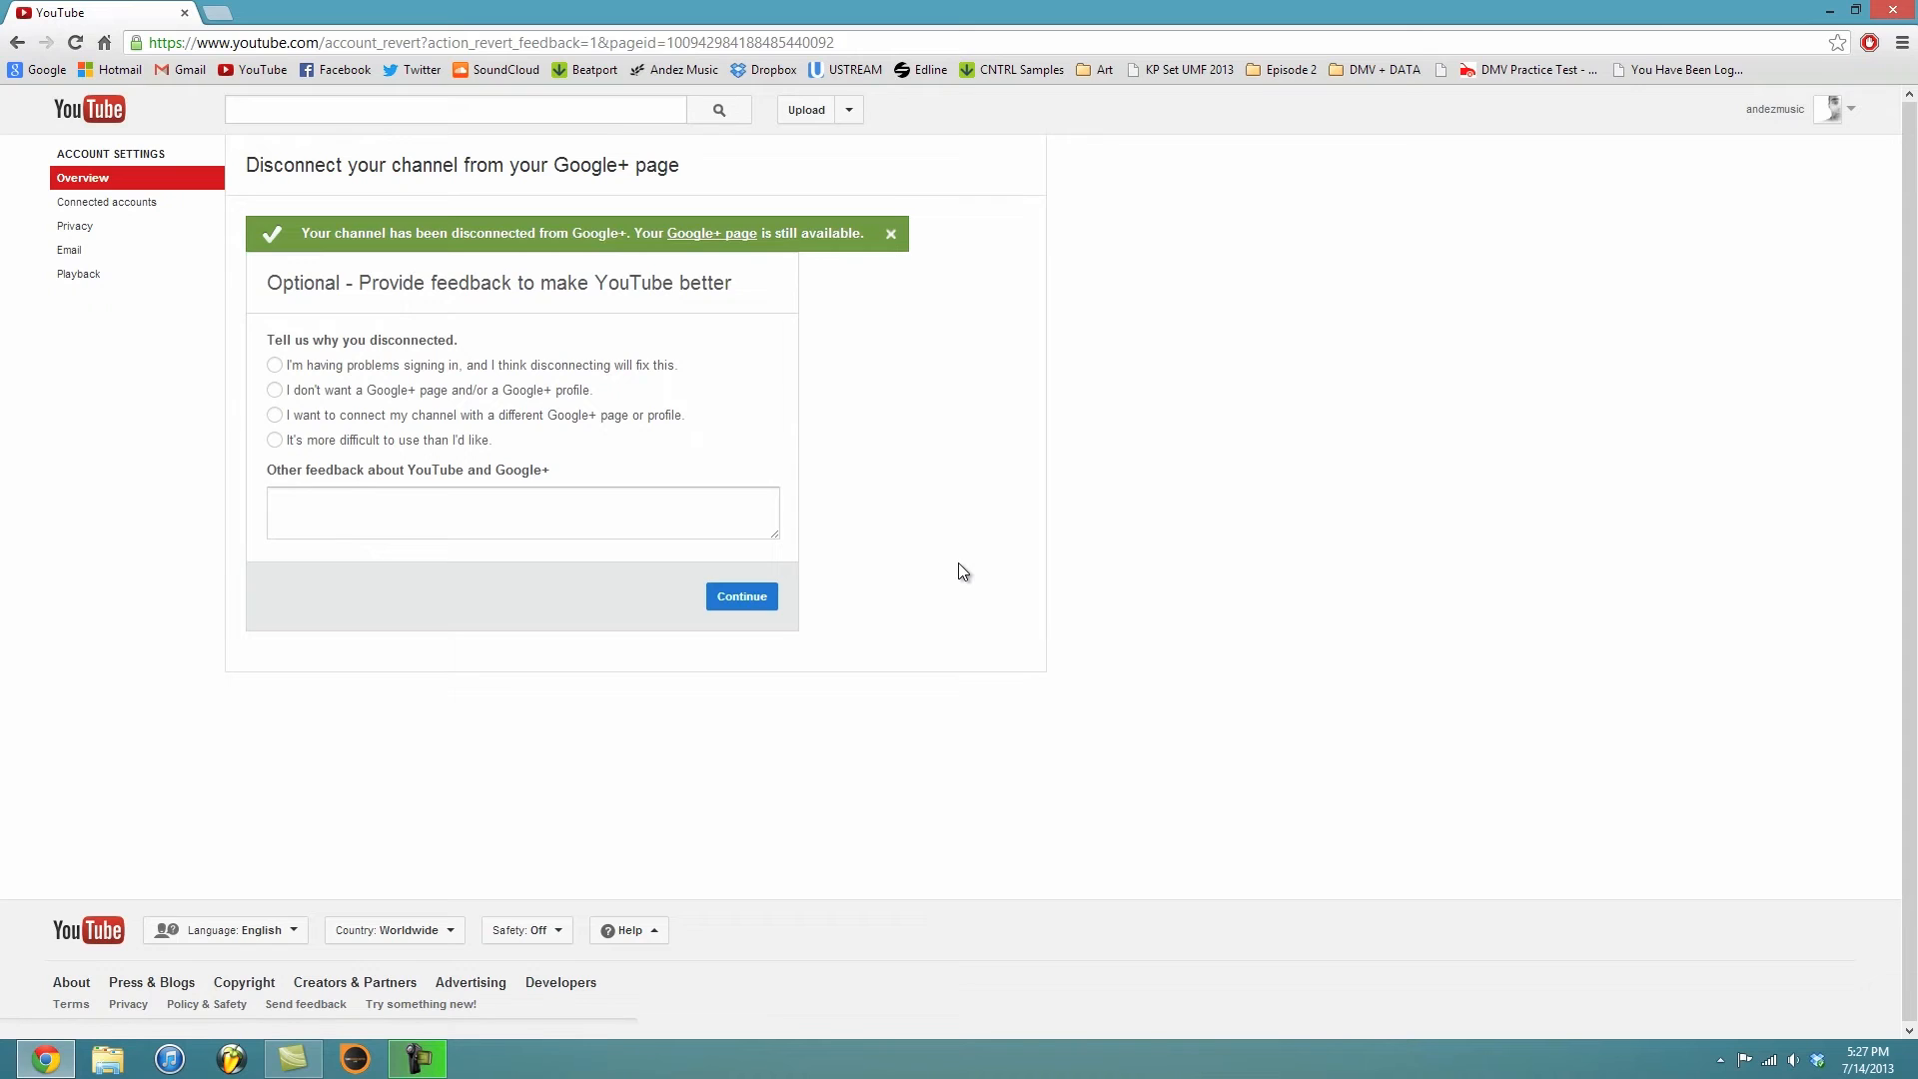
click(522, 511)
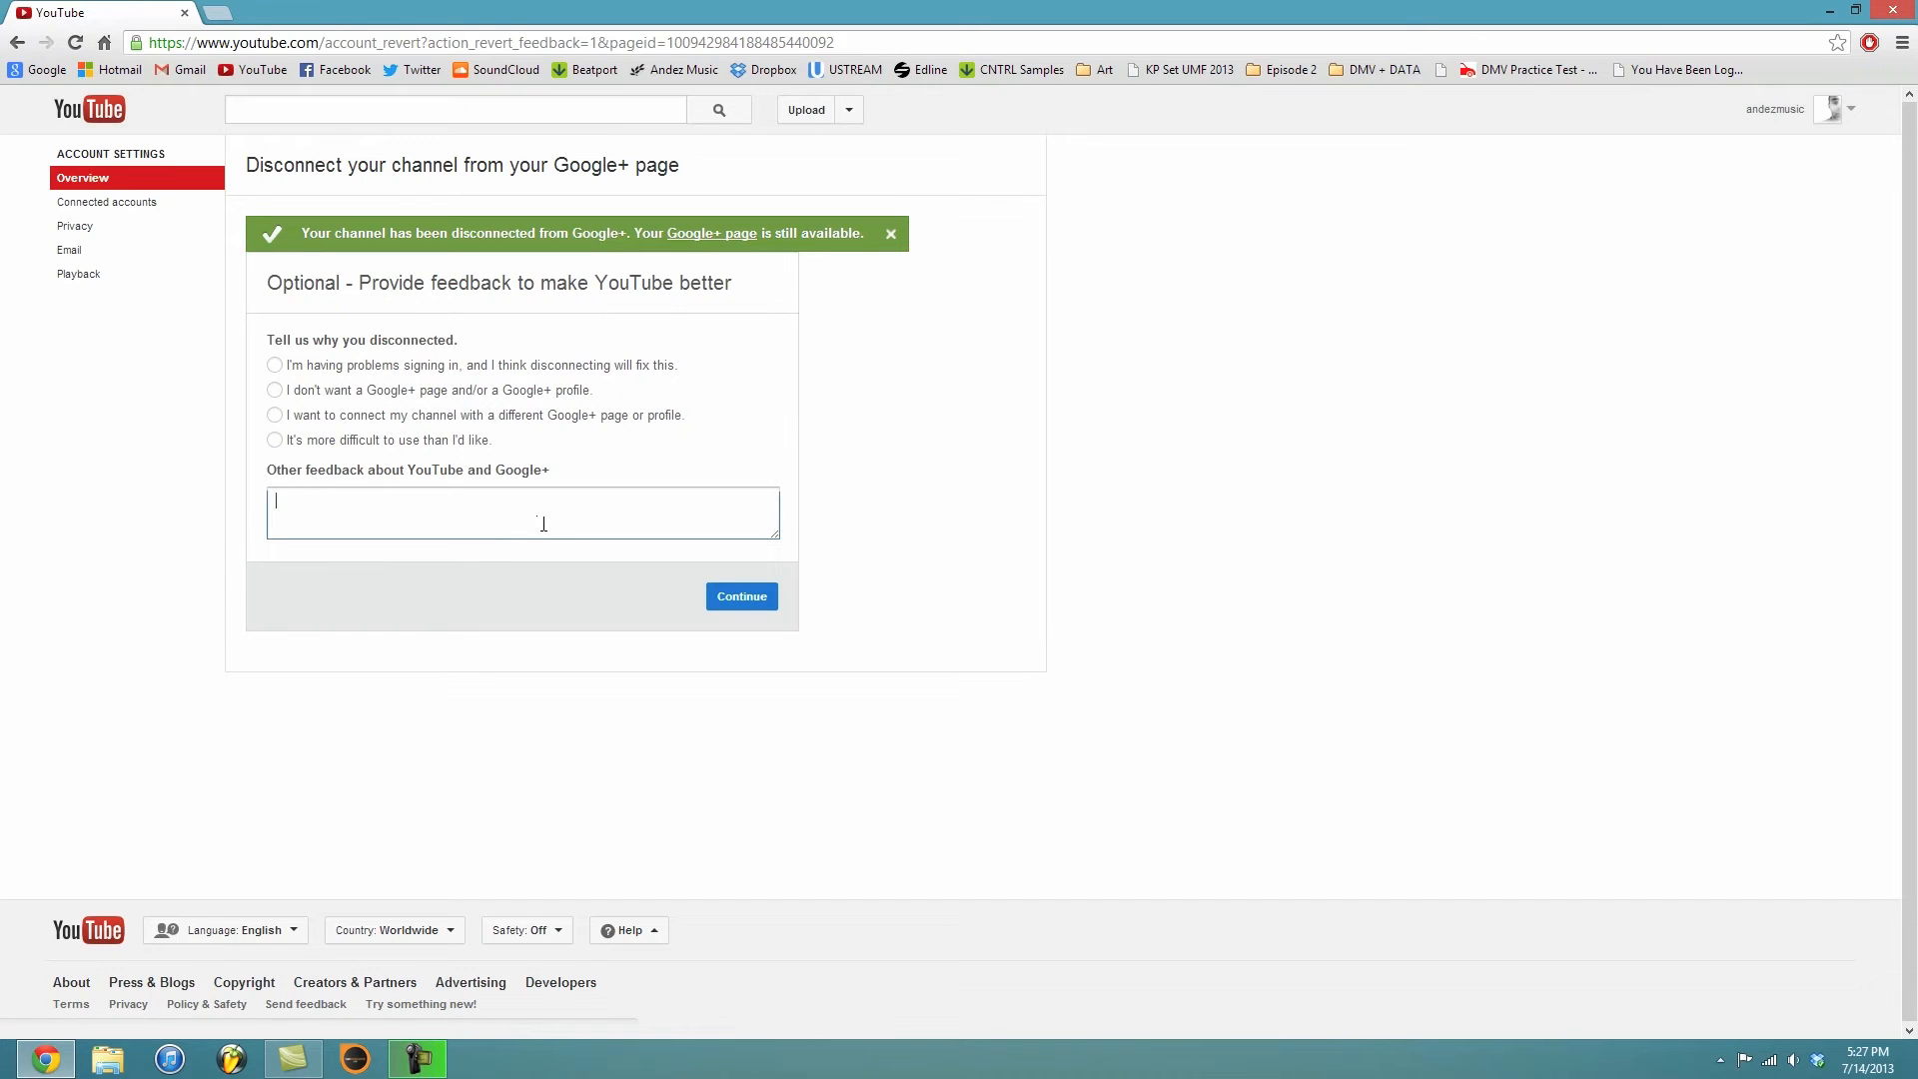
mouse_move(905, 627)
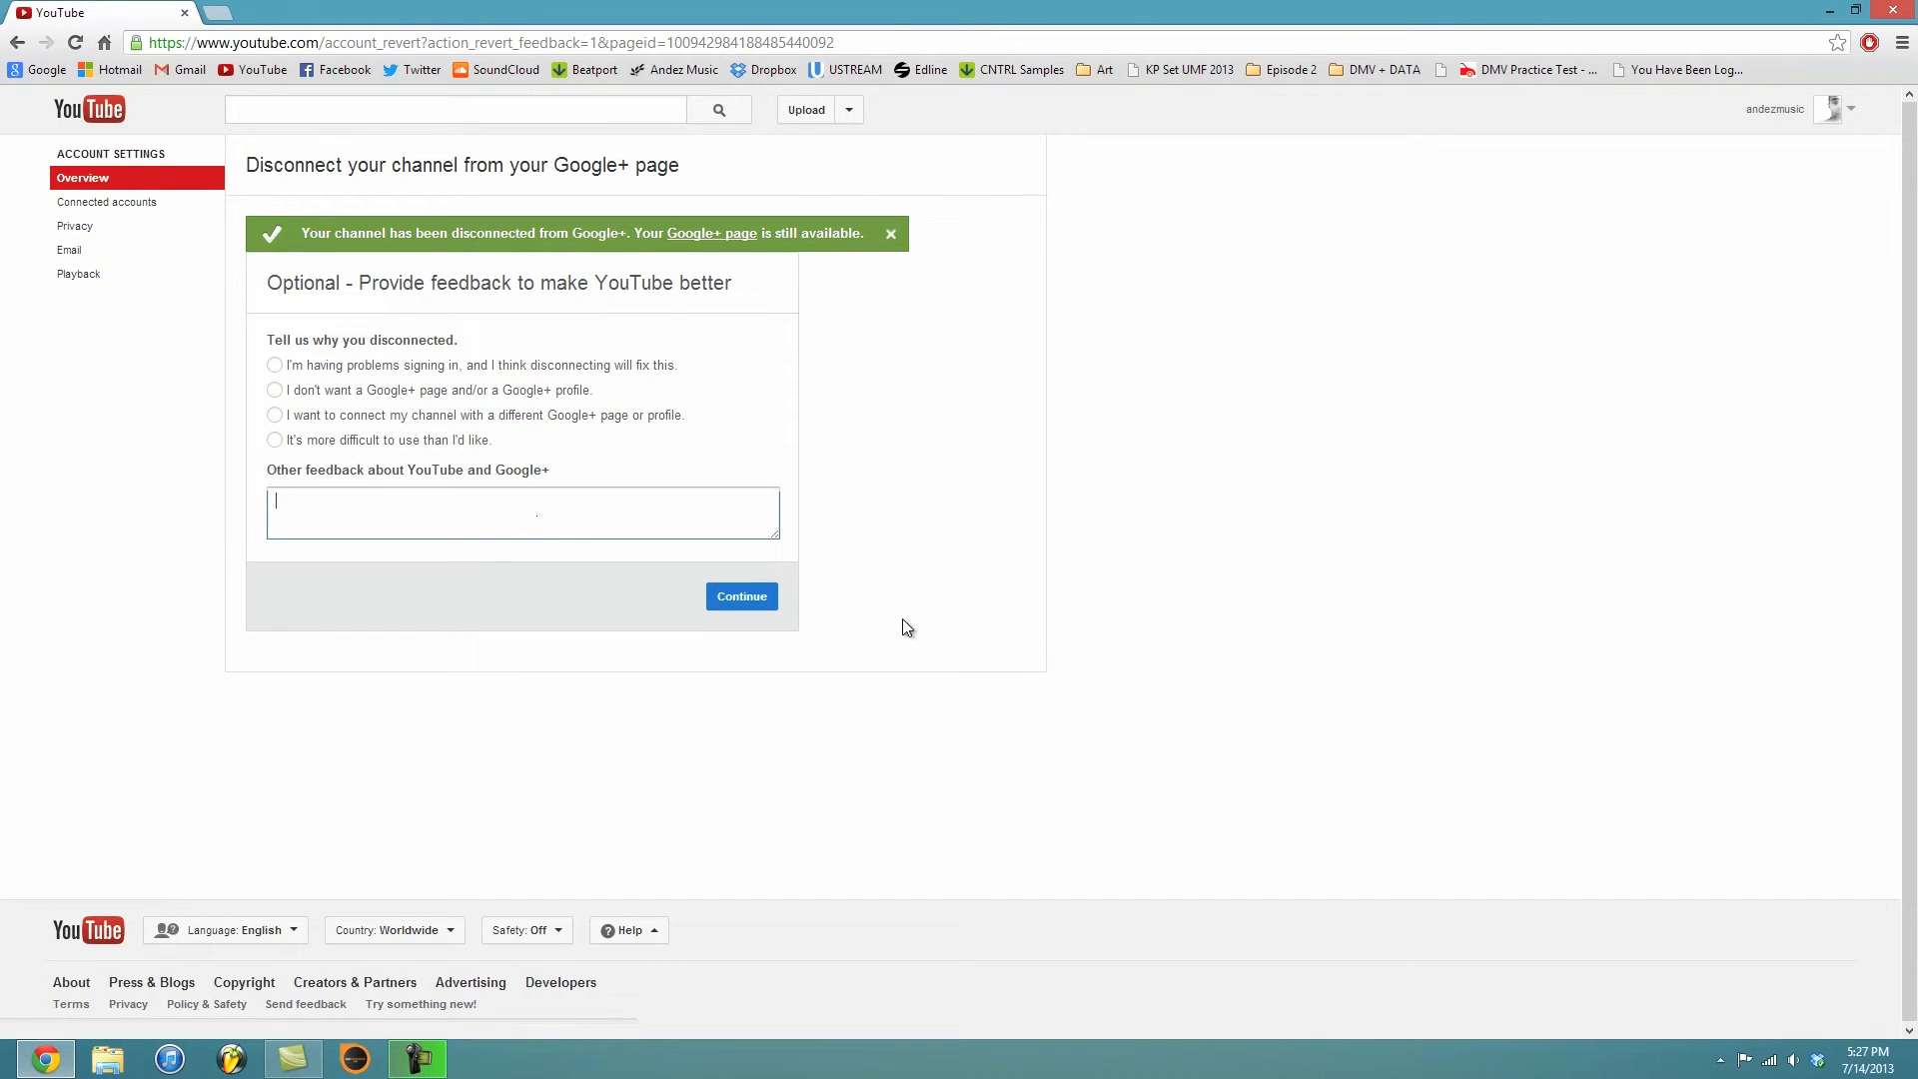
double_click(362, 340)
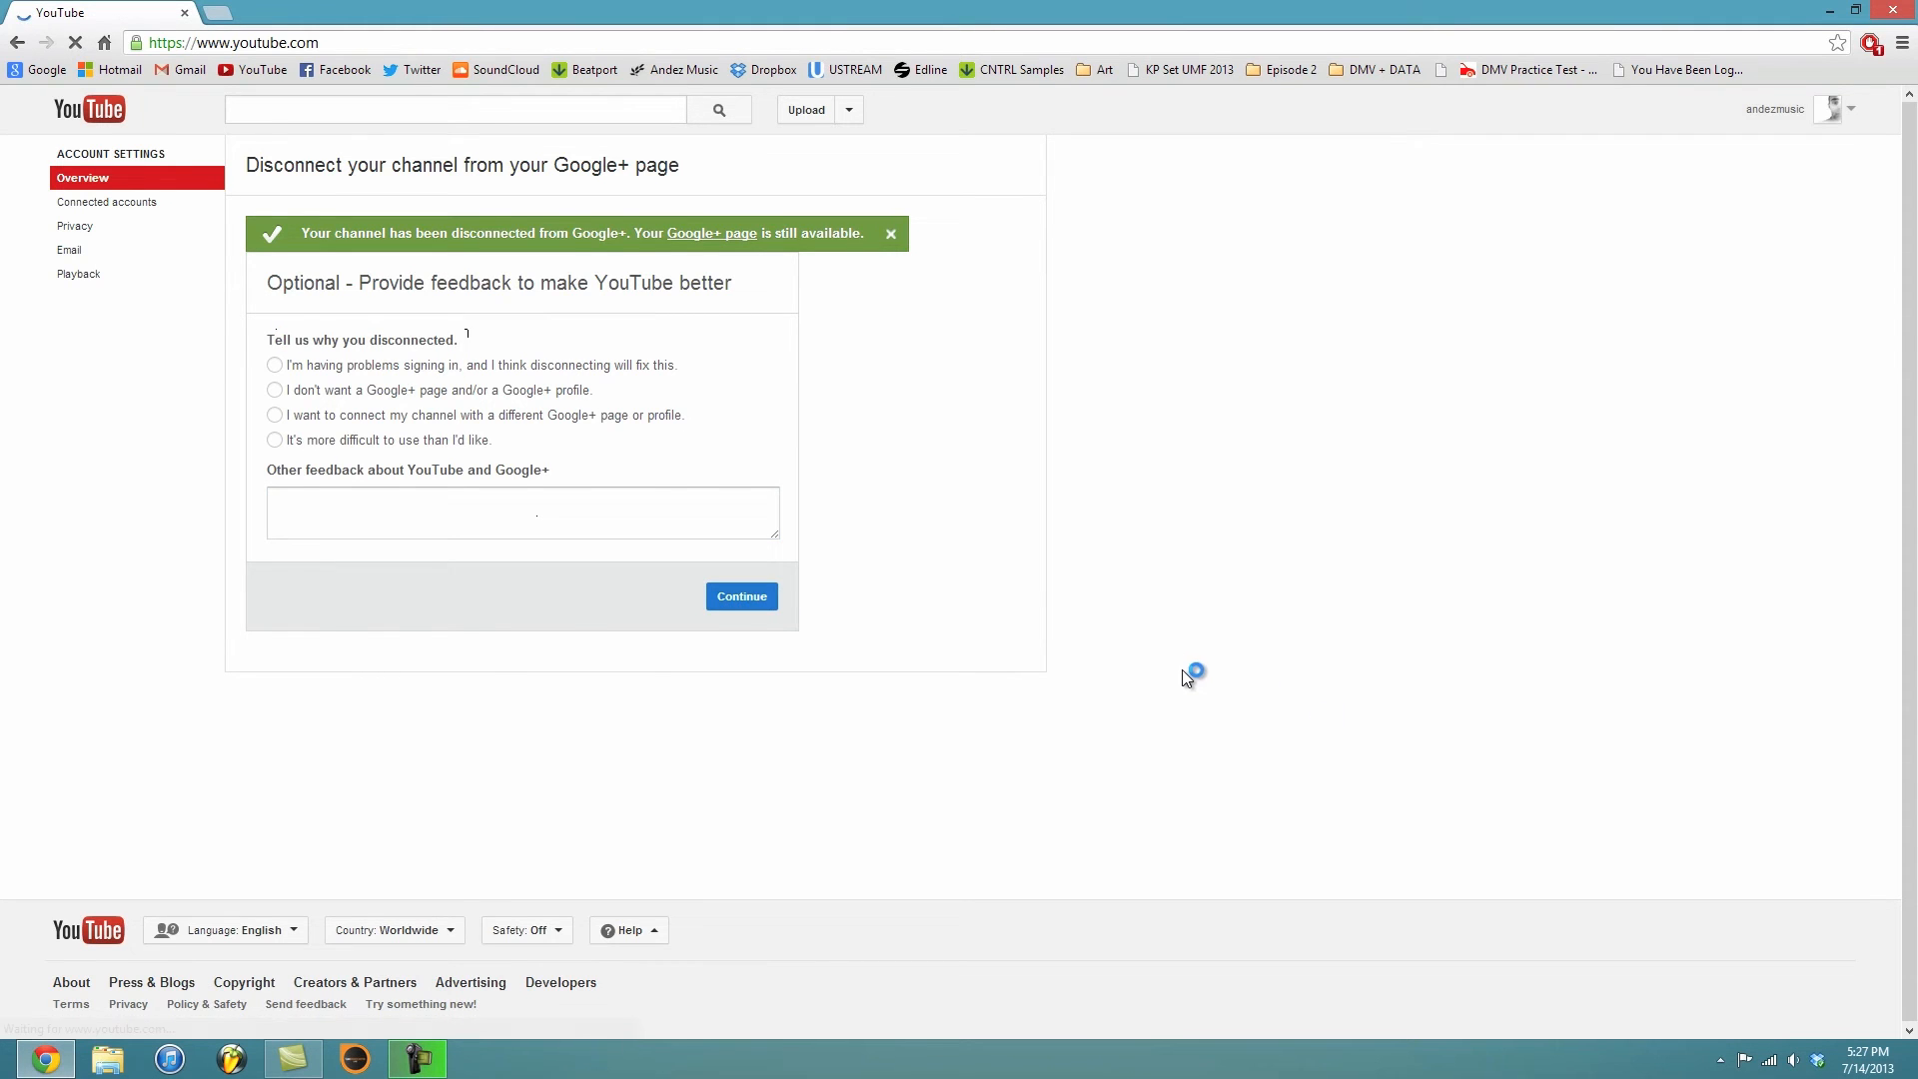
- Visit My Channel, now shown as andezmusic with its original profile picture
click(1837, 110)
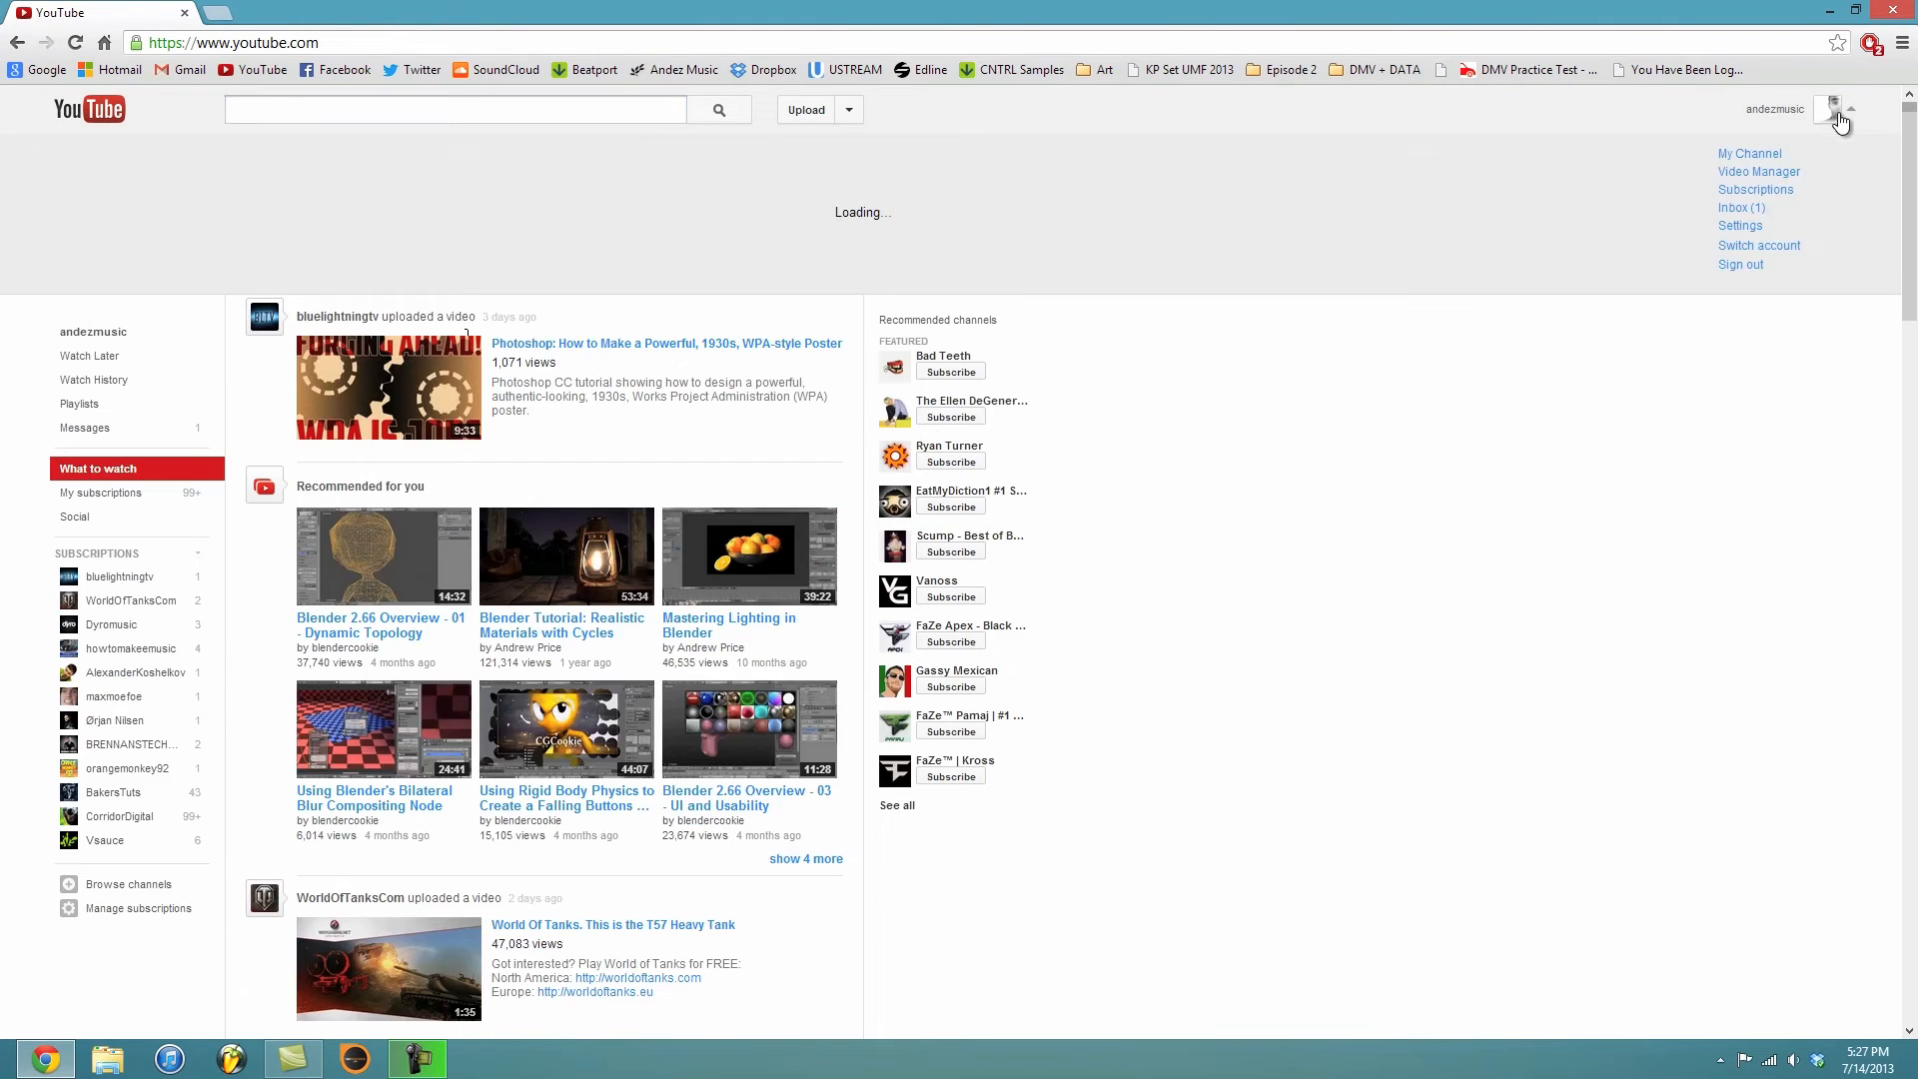
click(1750, 153)
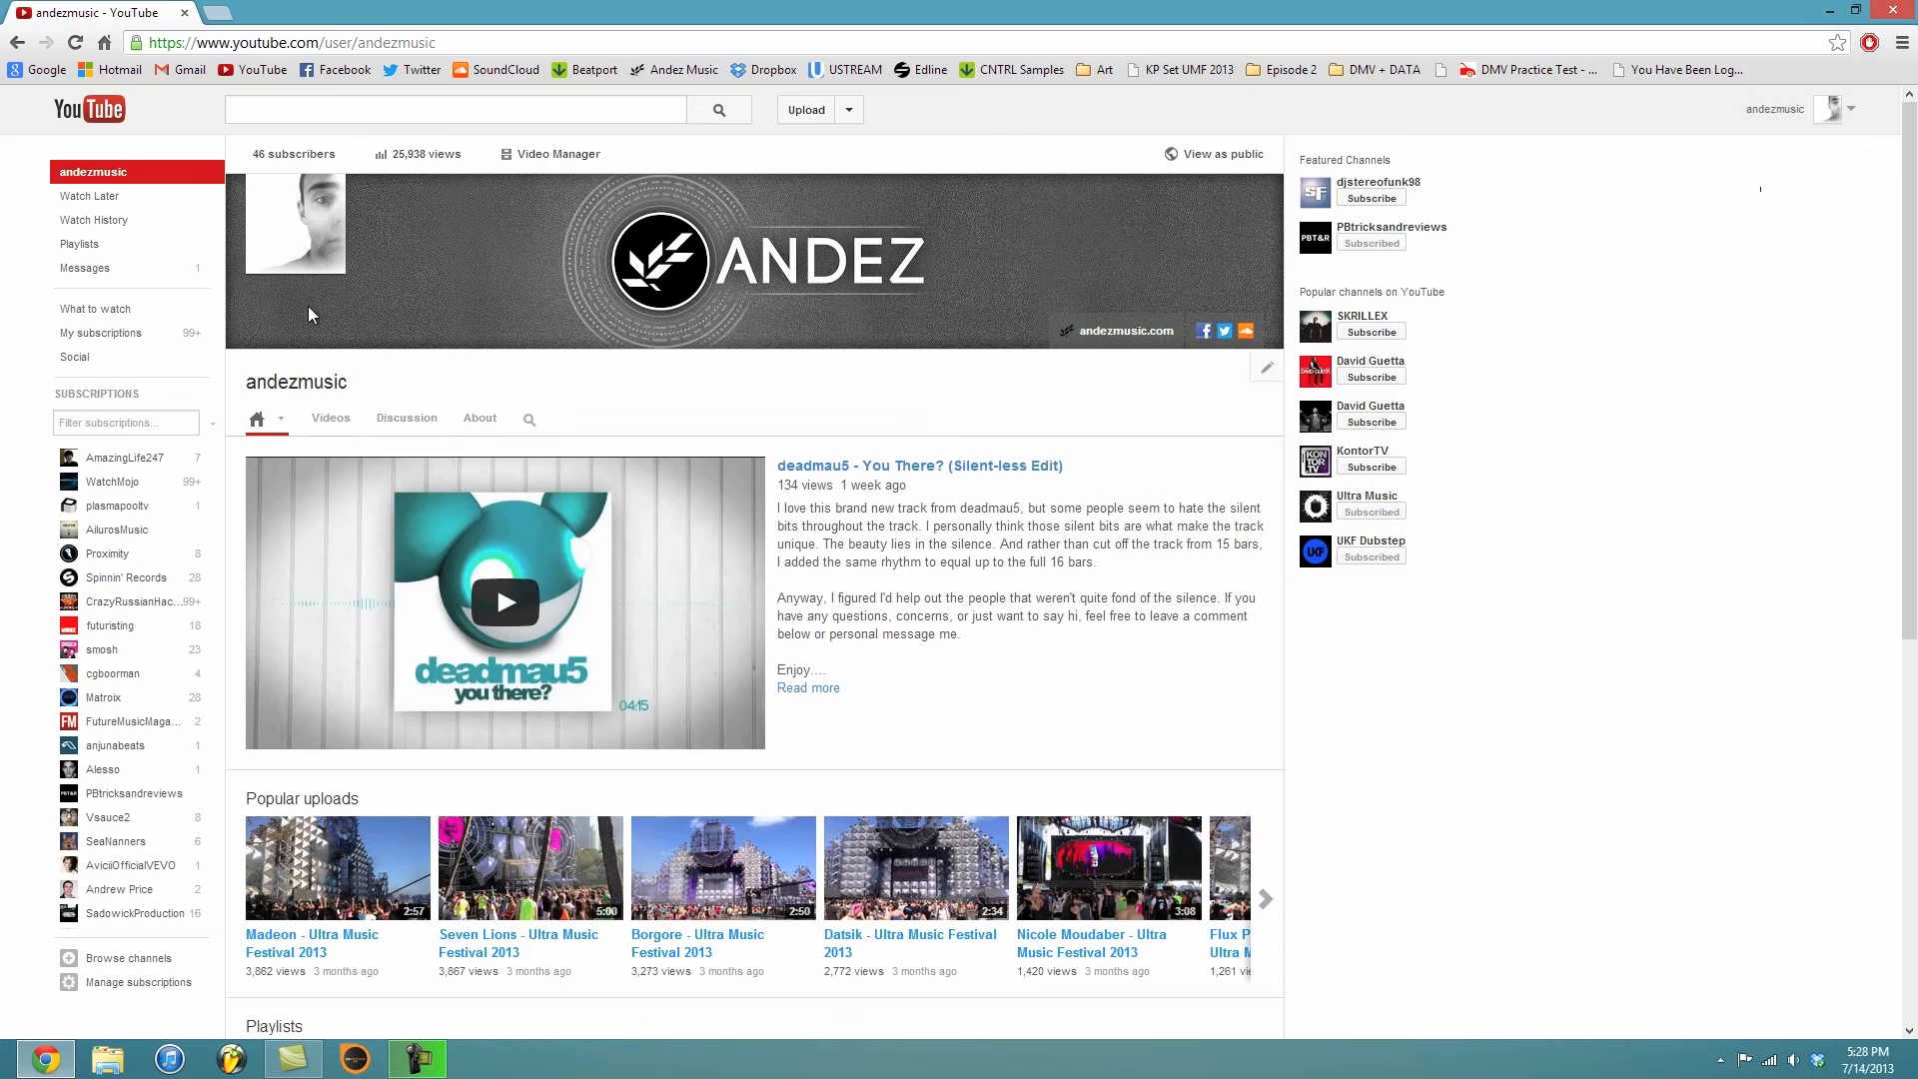
mouse_move(318, 226)
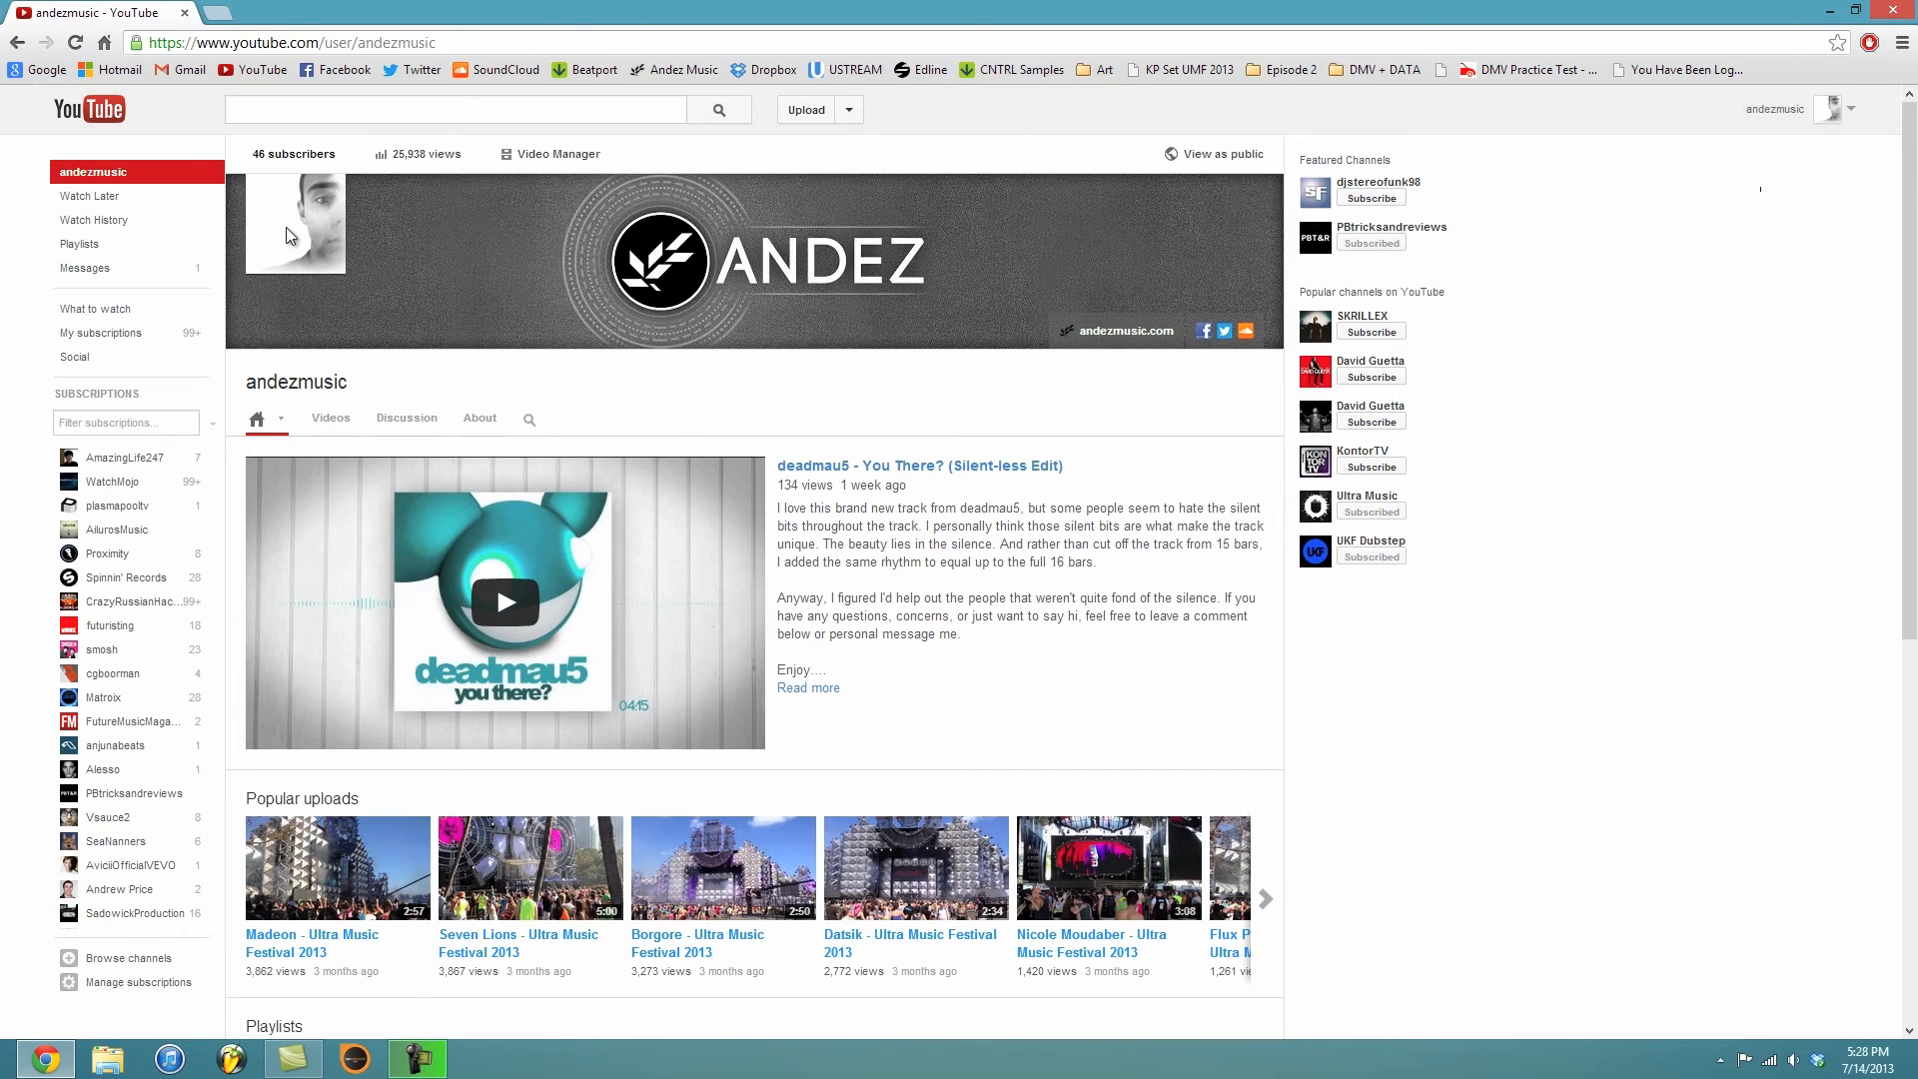
click(1850, 108)
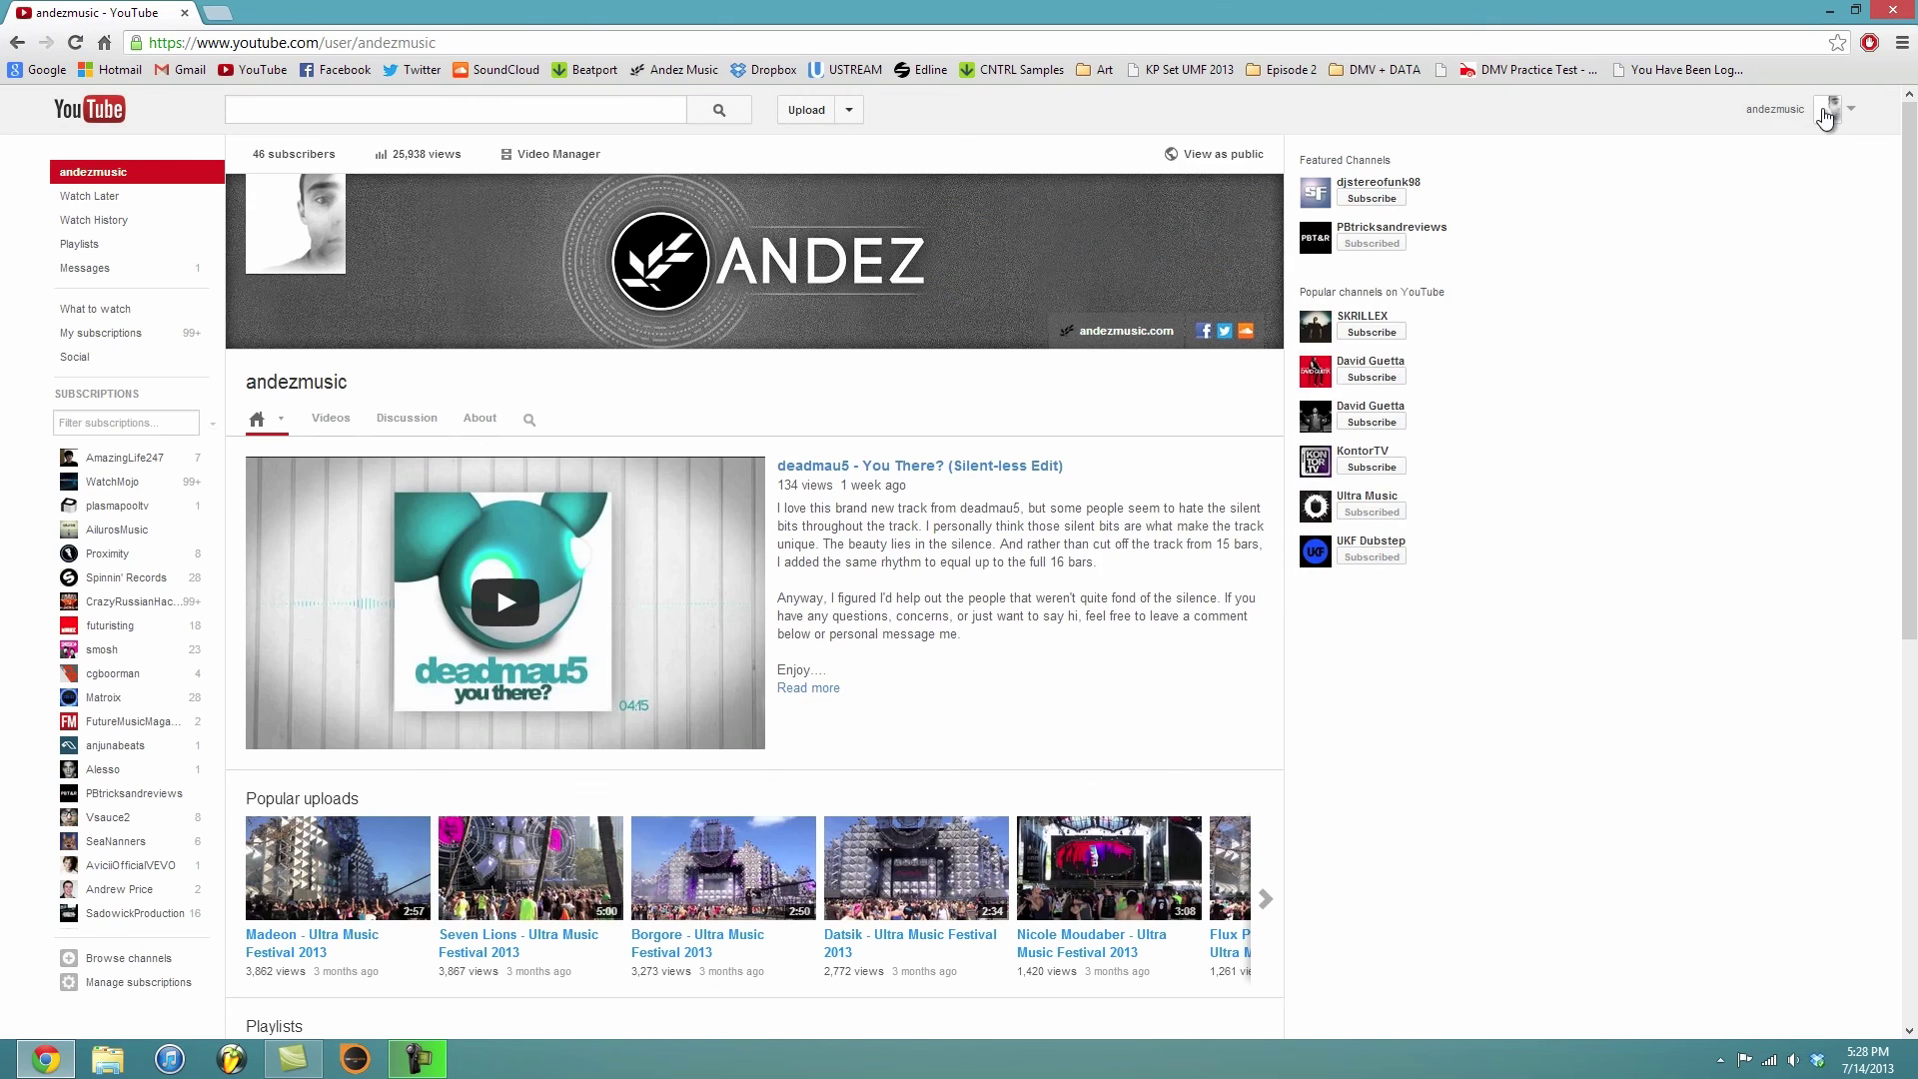
mouse_move(1842, 140)
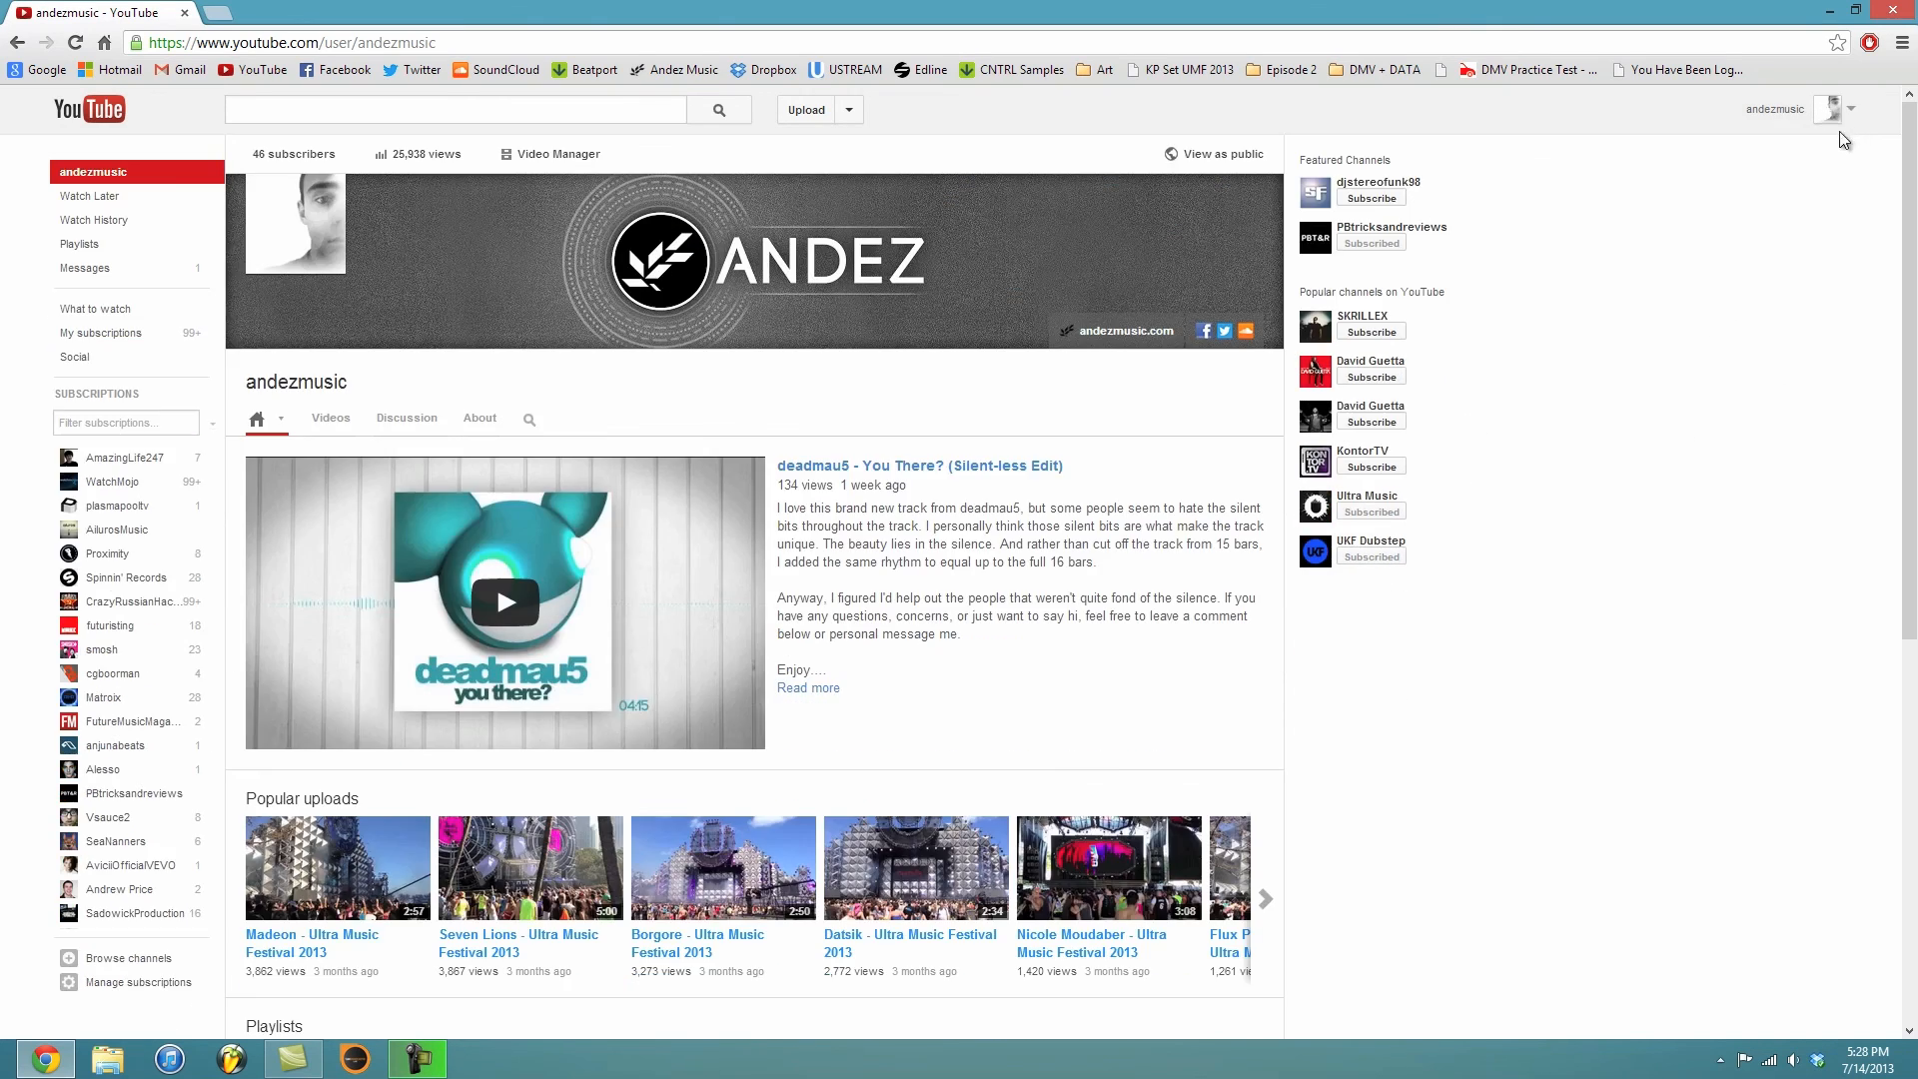